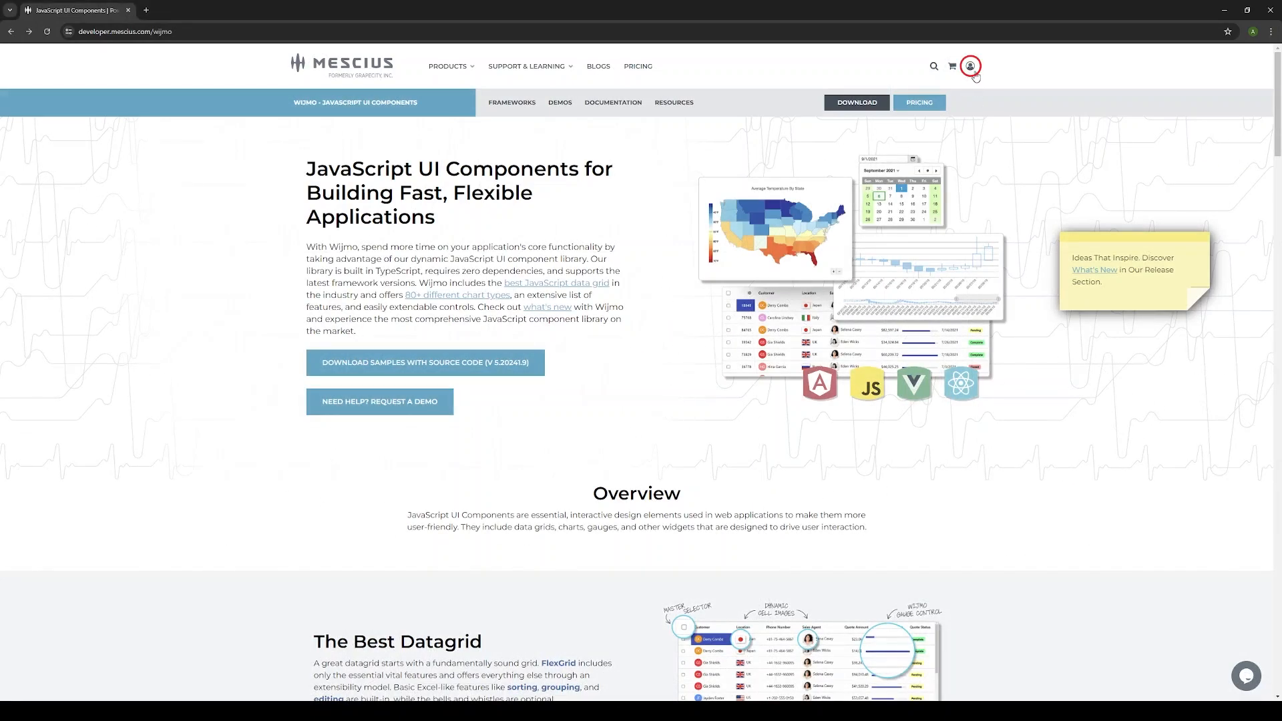
Step: Go to the account sign-in page and select the emailed temporary password for copying
left_click(972, 67)
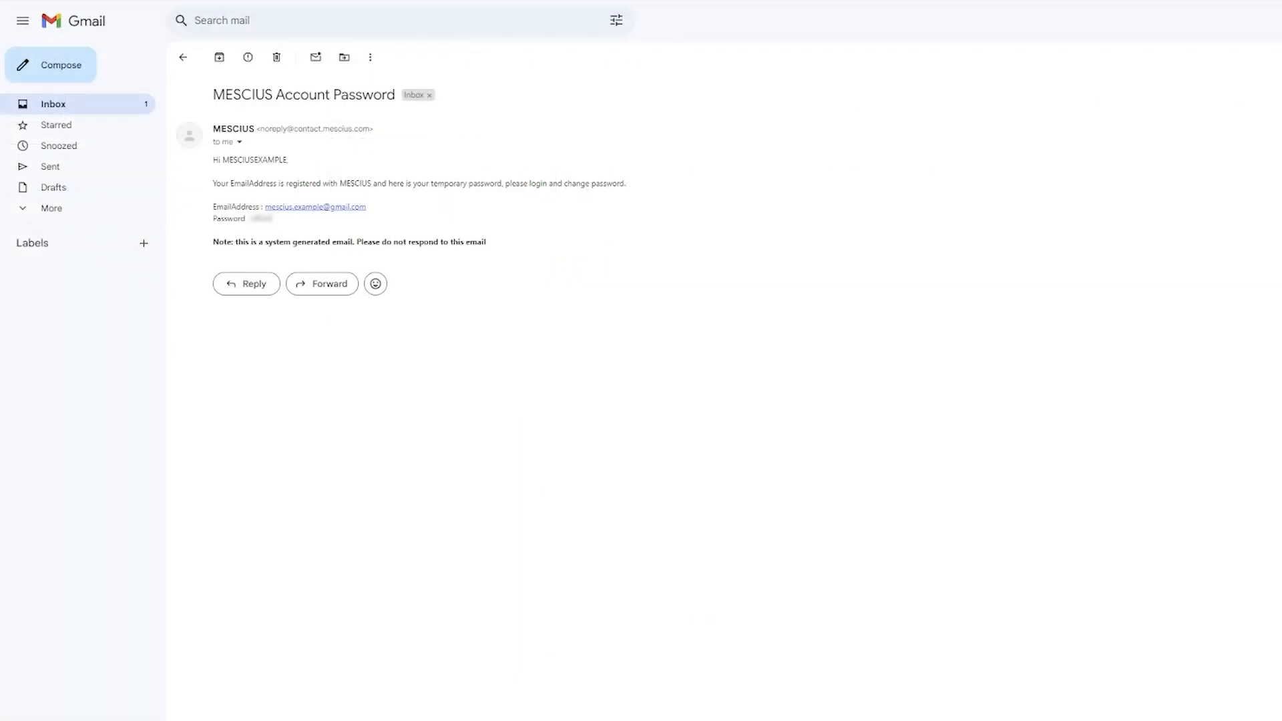
mouse_move(502, 262)
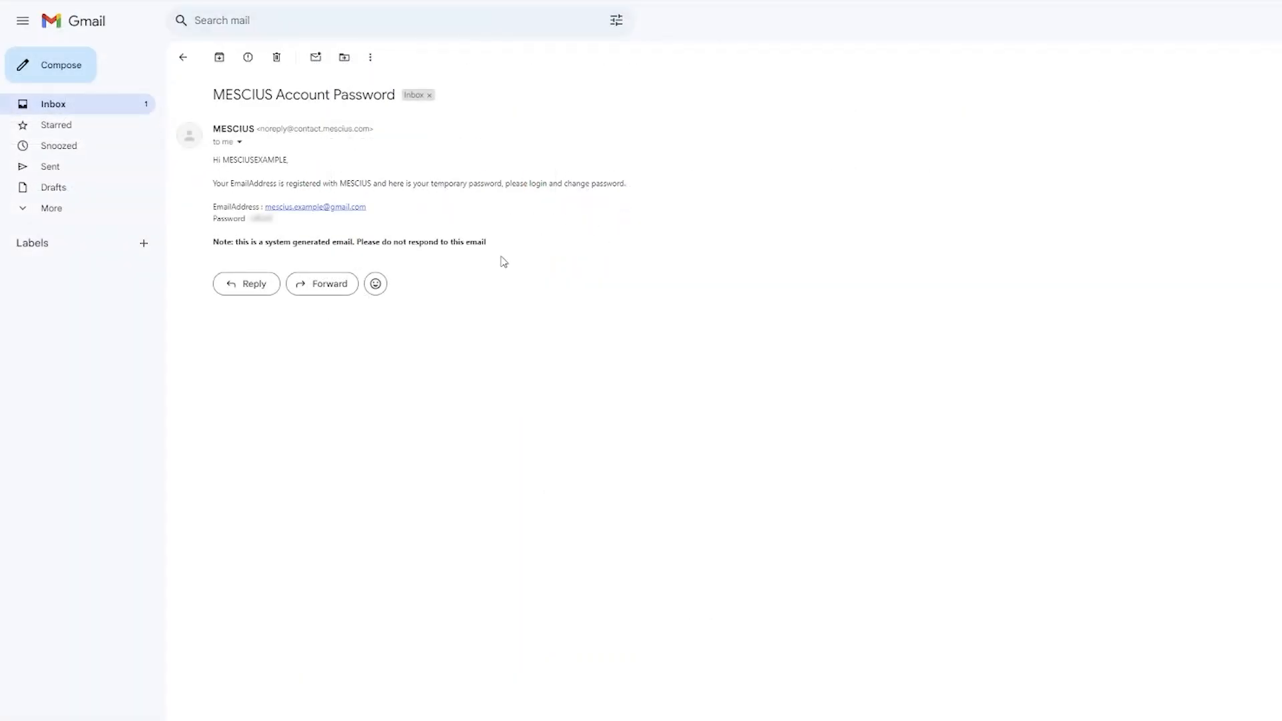
double_click(262, 219)
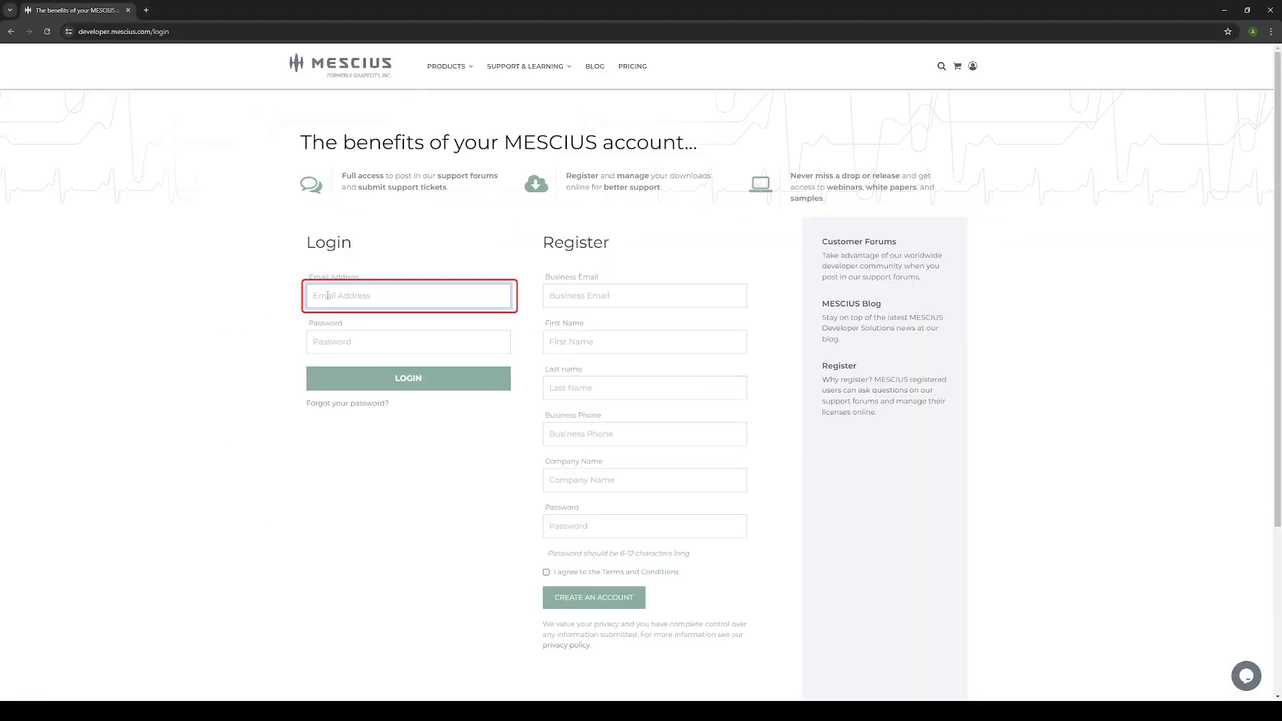
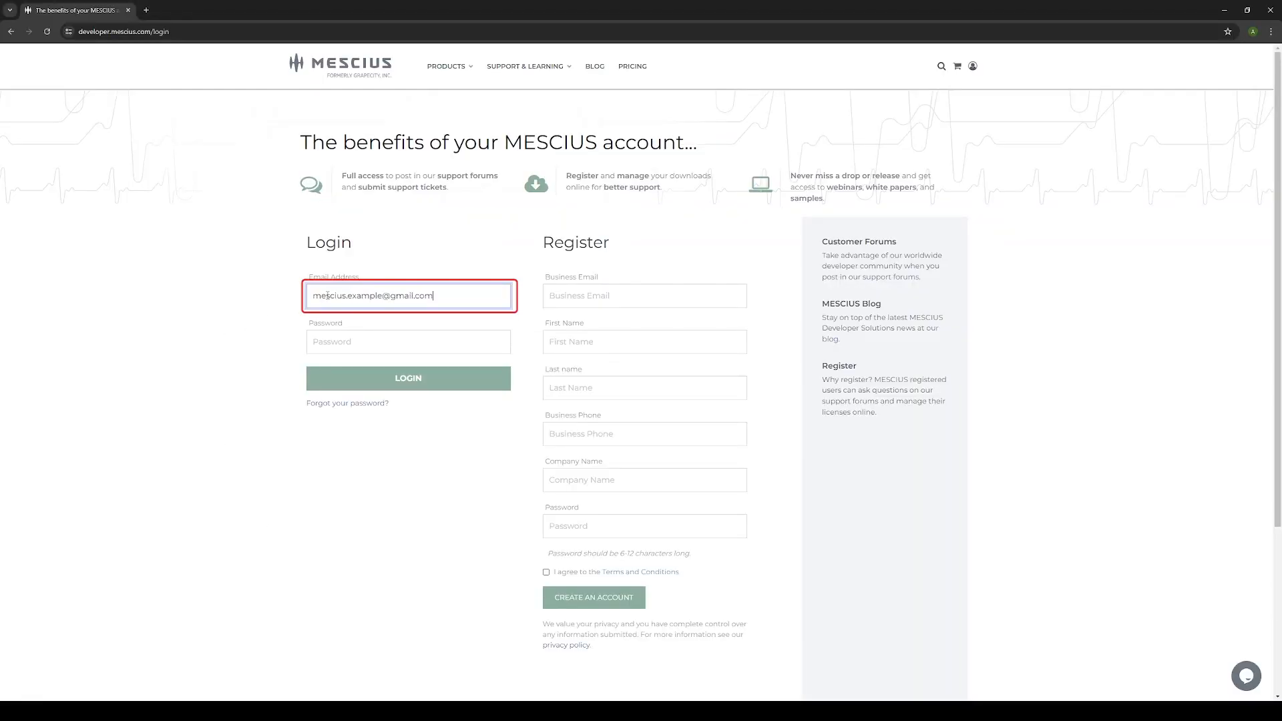
left_click(408, 378)
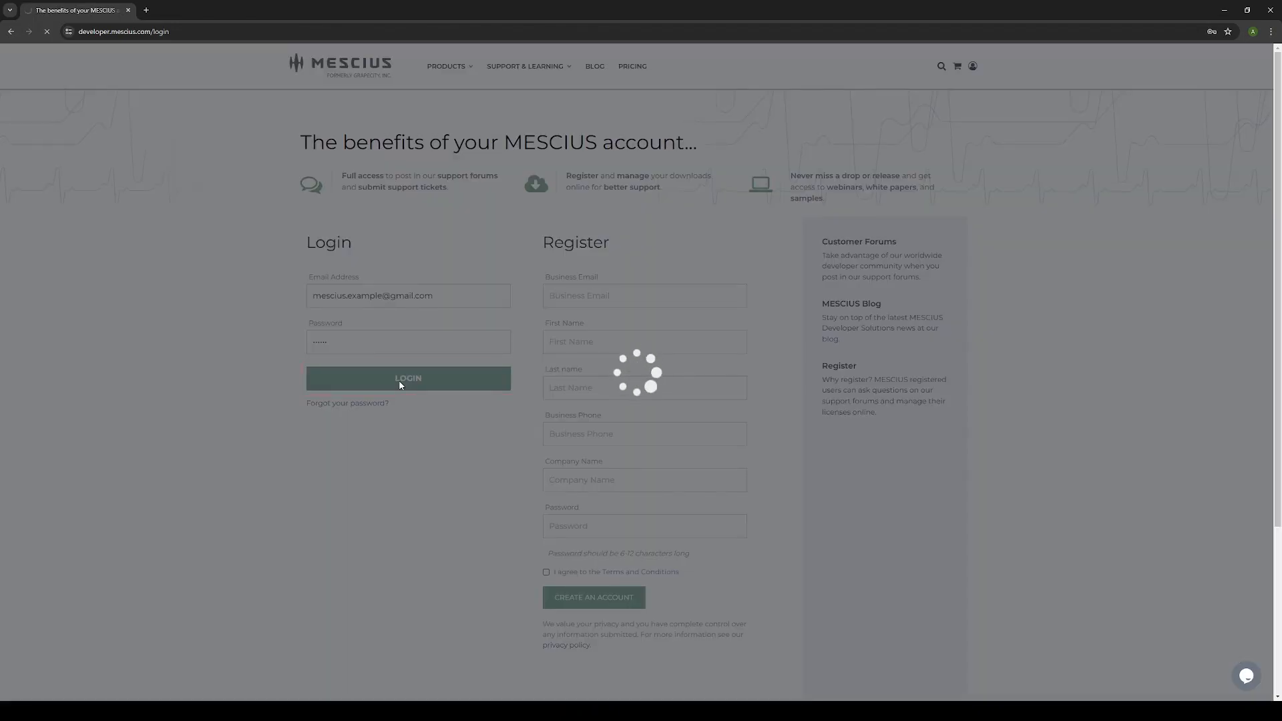
left_click(409, 378)
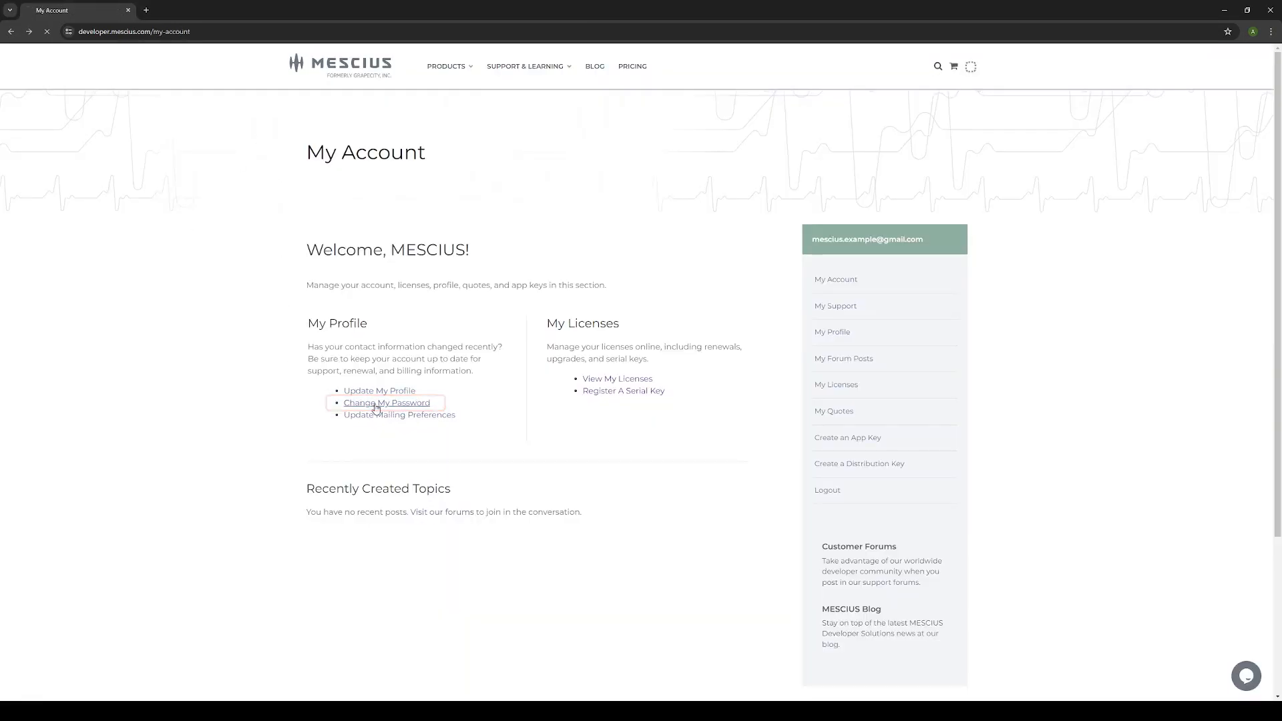
left_click(387, 403)
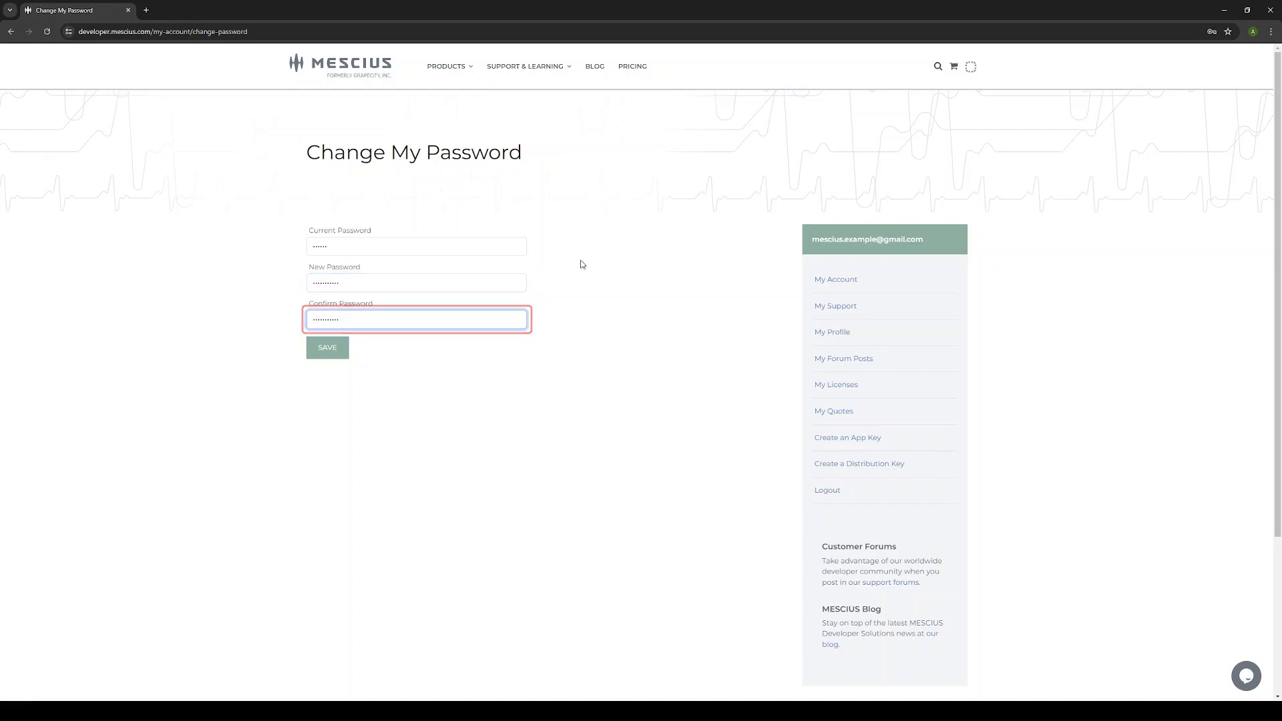
left_click(327, 347)
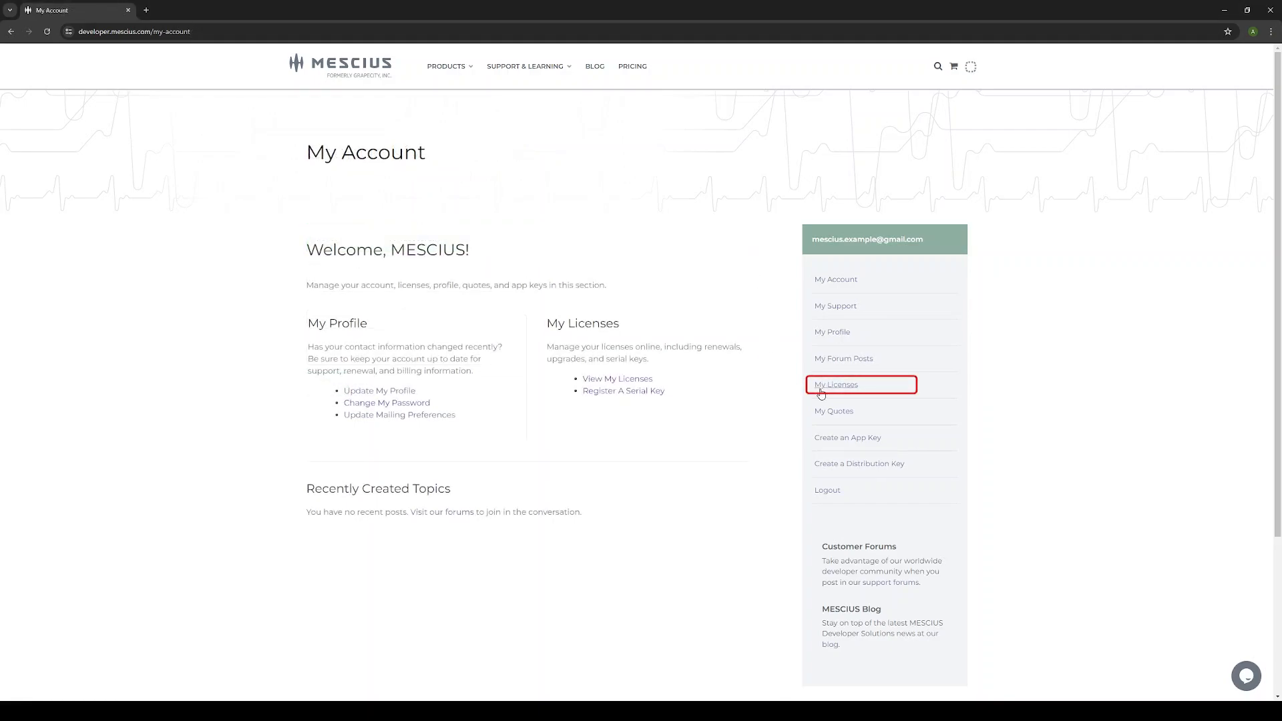
Step: Open My Licenses, then select the product key in the Wijmo order confirmation email
left_click(836, 385)
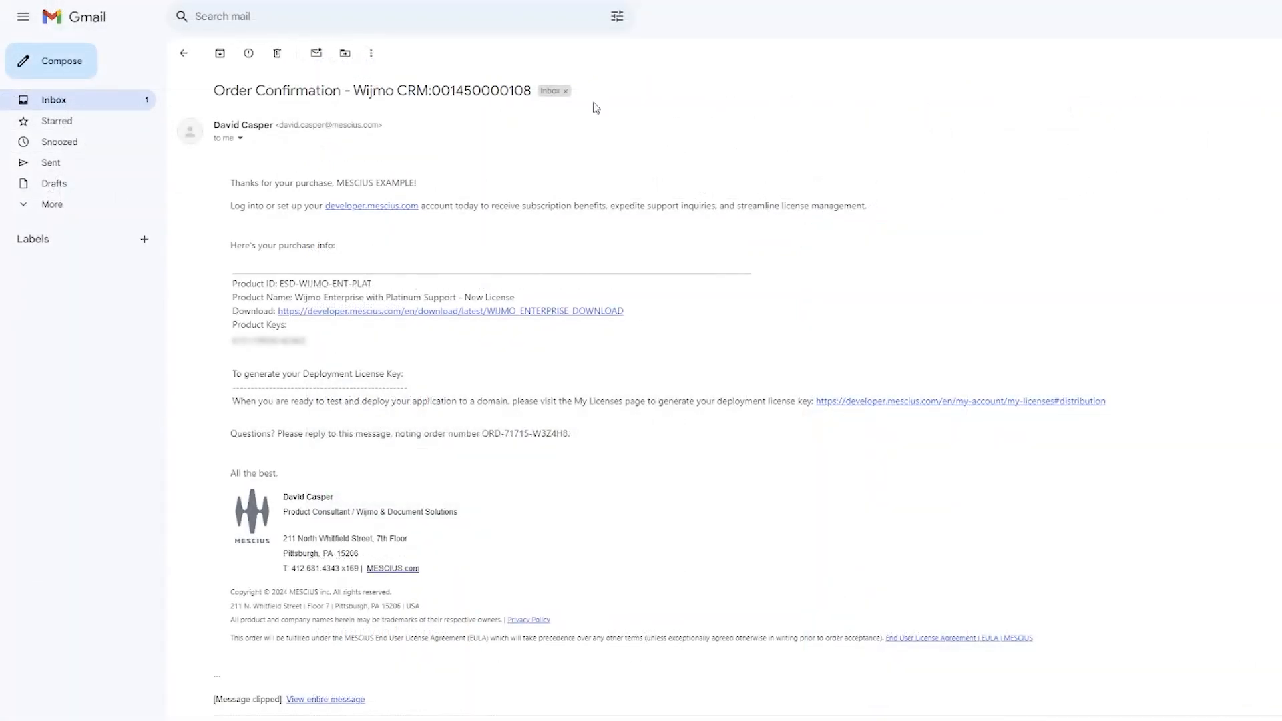
left_click(270, 340)
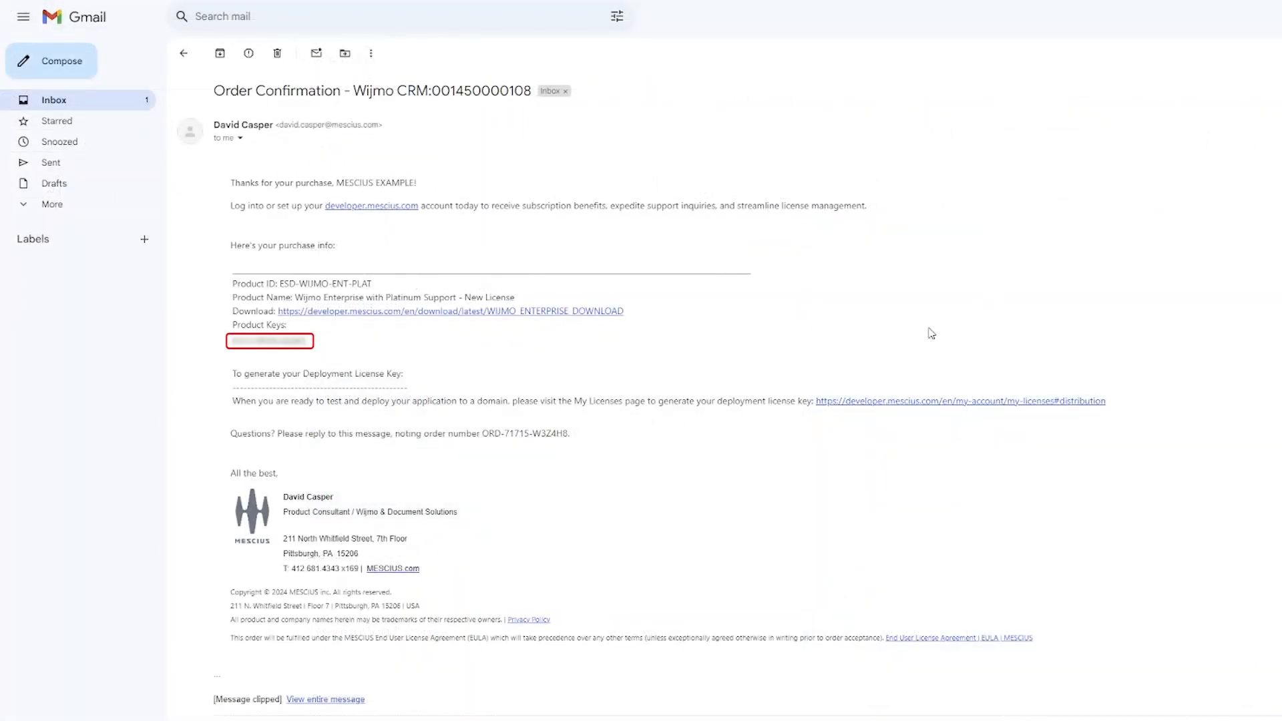
double_click(270, 342)
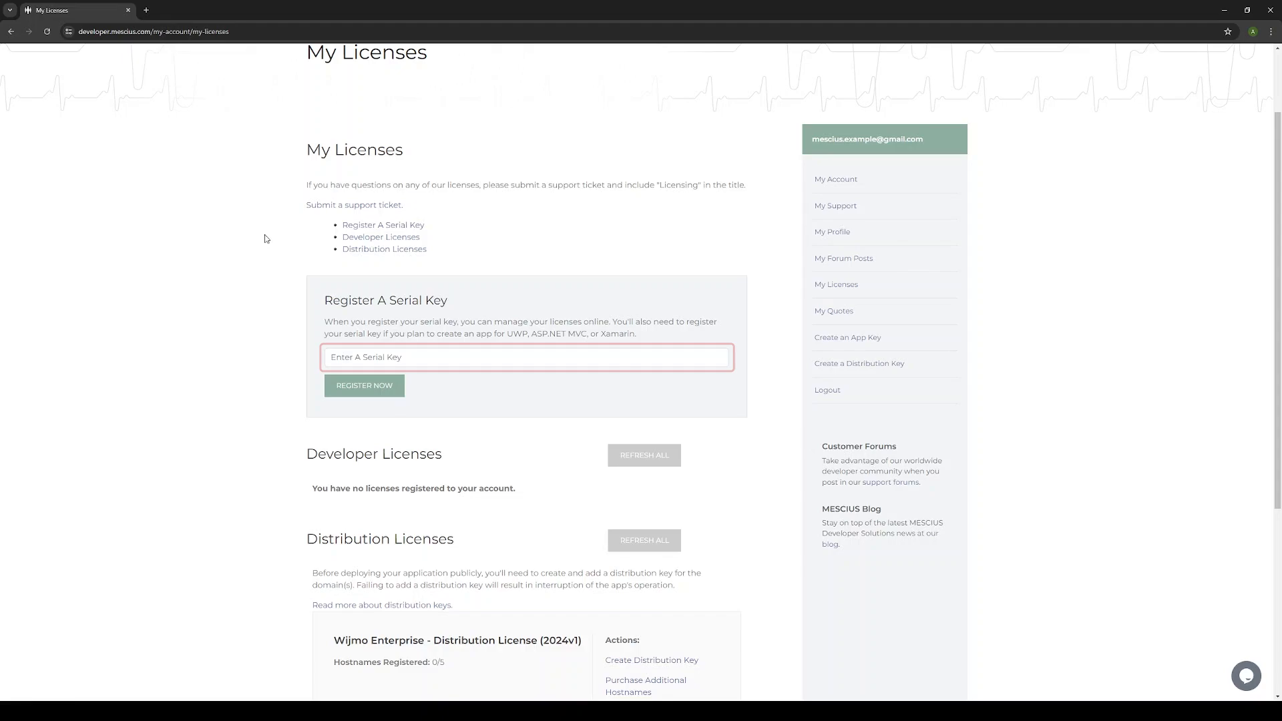
Step: Paste the product key as a serial key and register it to the account
left_click(526, 358)
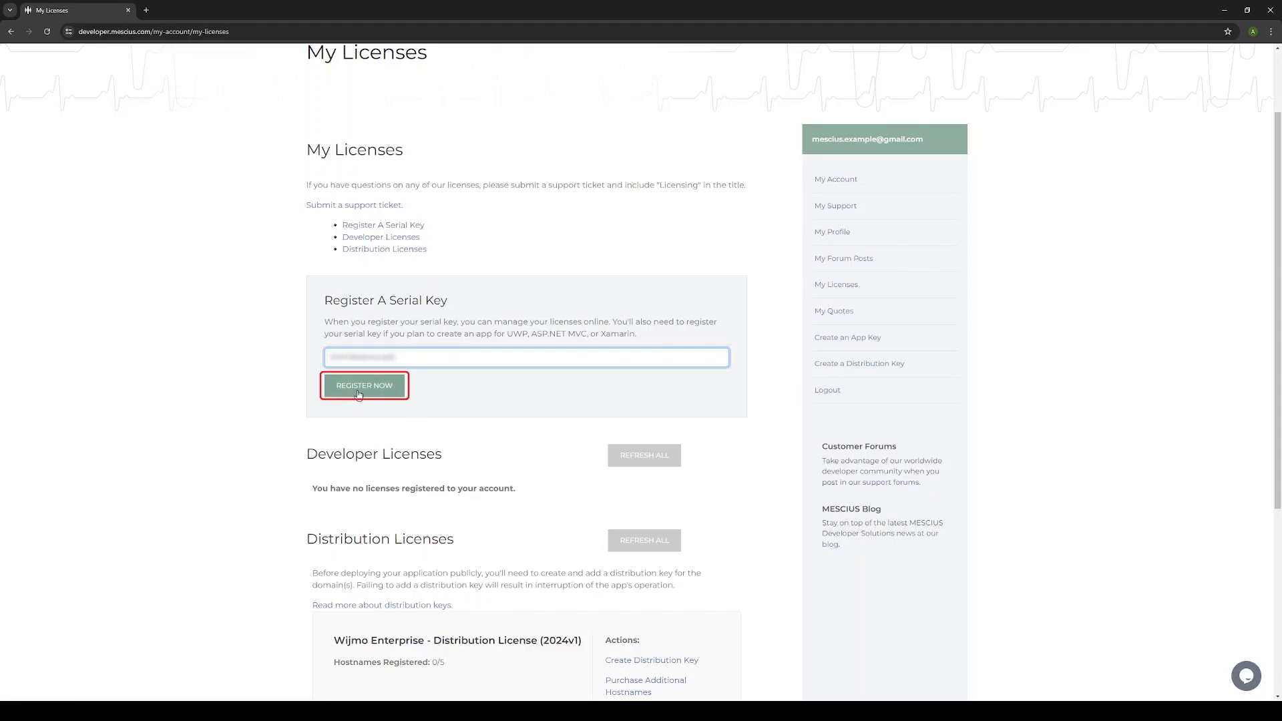
left_click(364, 385)
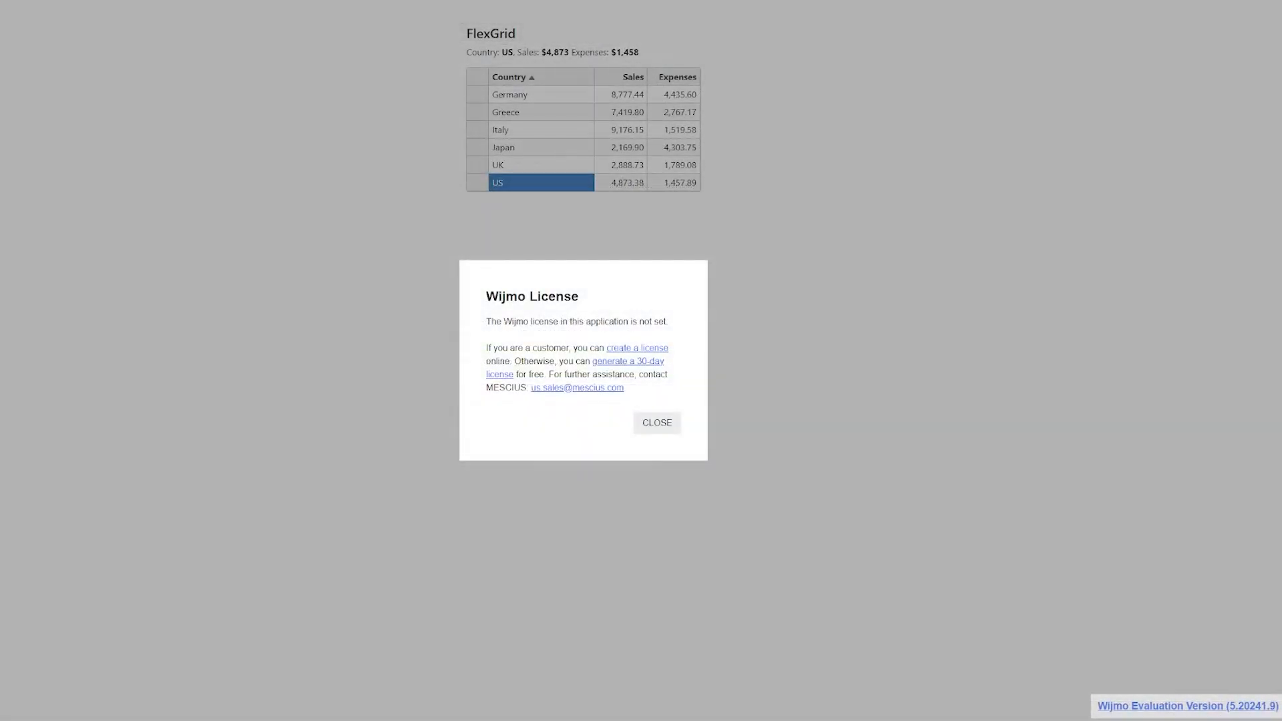
mouse_move(402, 19)
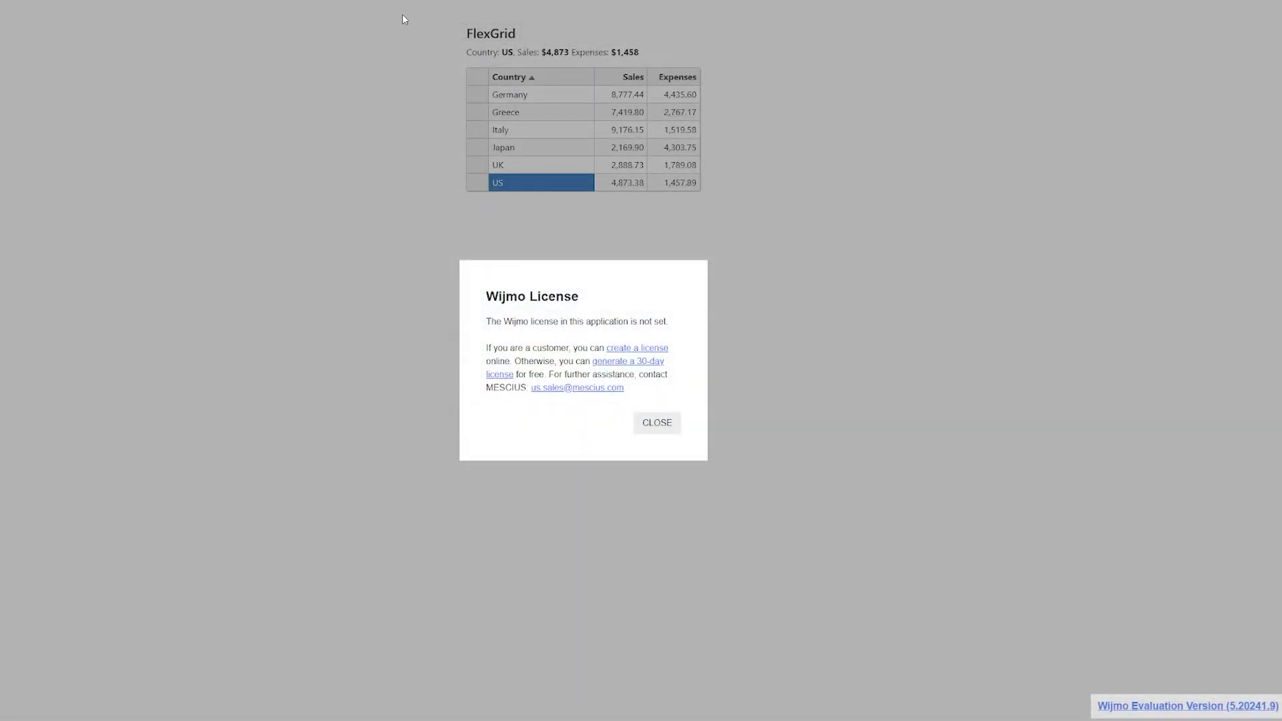
mouse_move(614, 302)
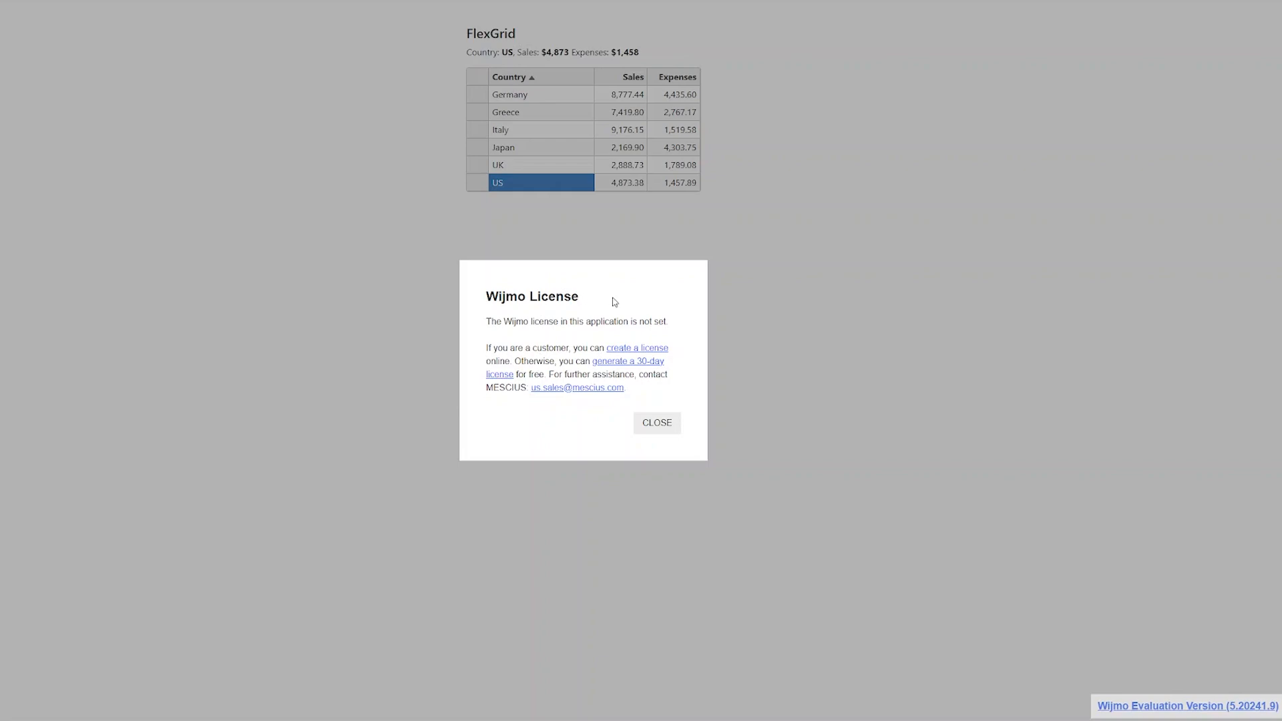
Step: Close the Wijmo License not-set dialog shown over the FlexGrid
scroll("down", 3)
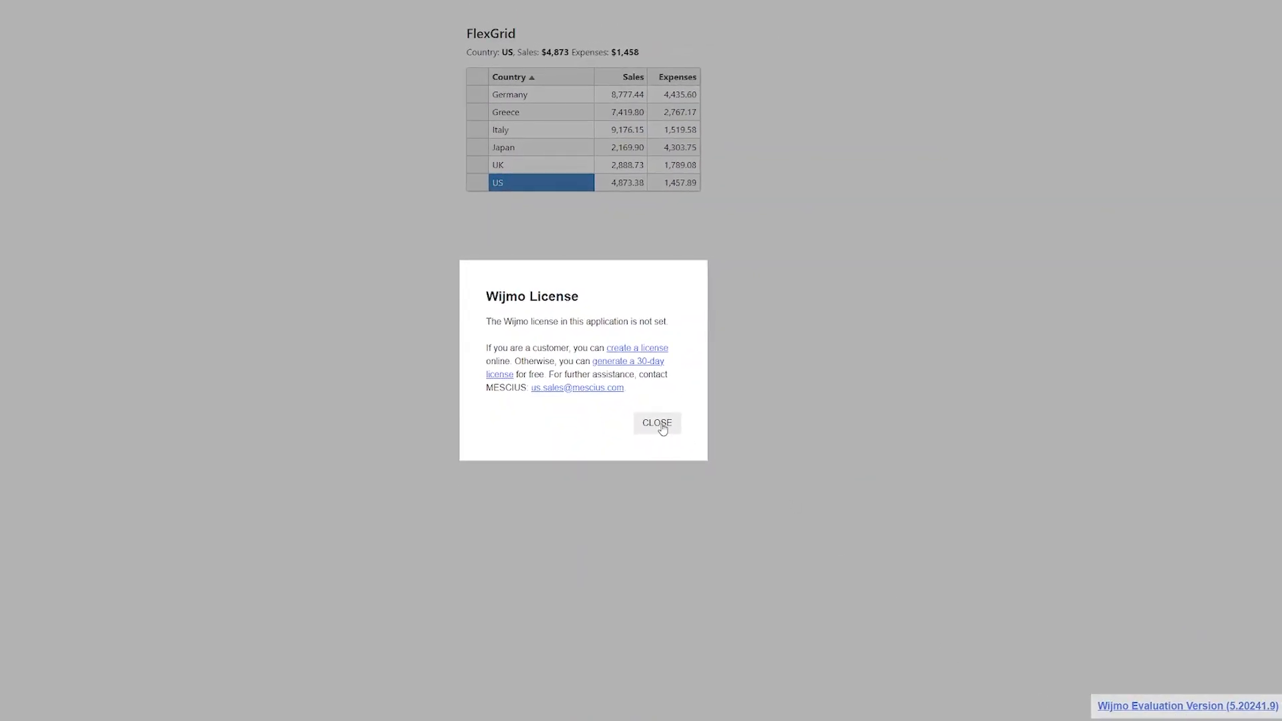
left_click(657, 422)
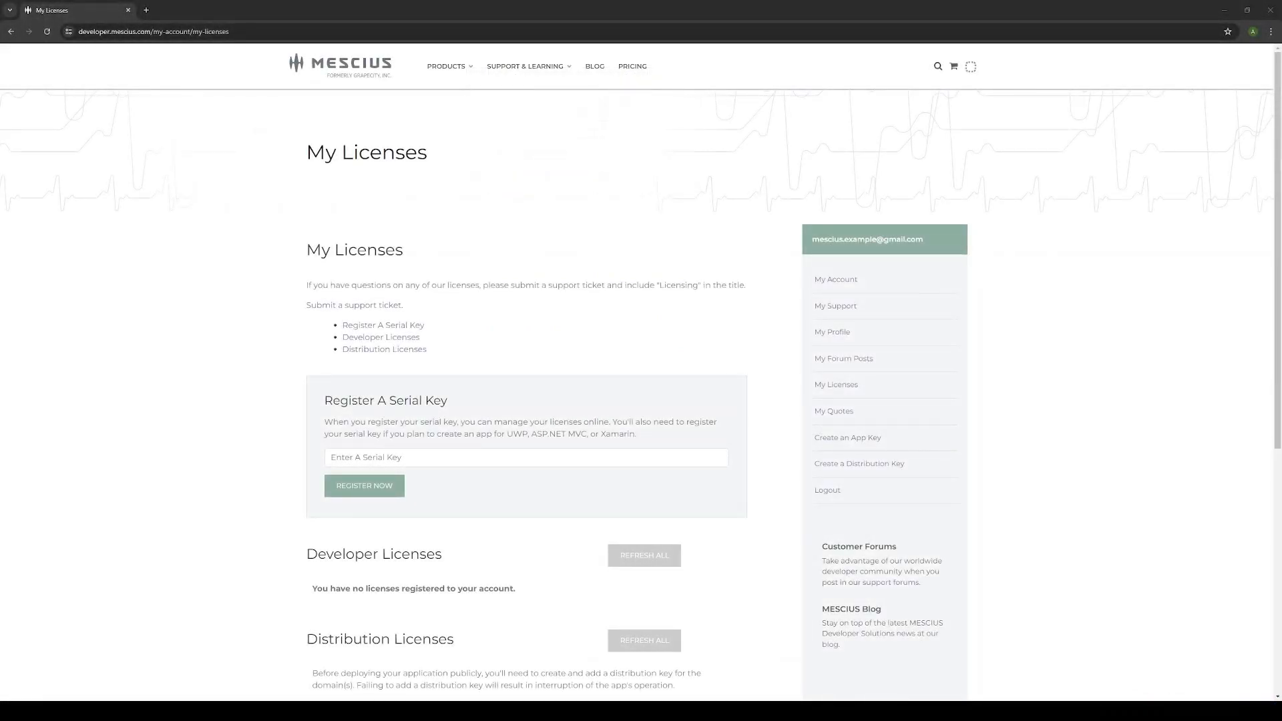
mouse_move(232, 249)
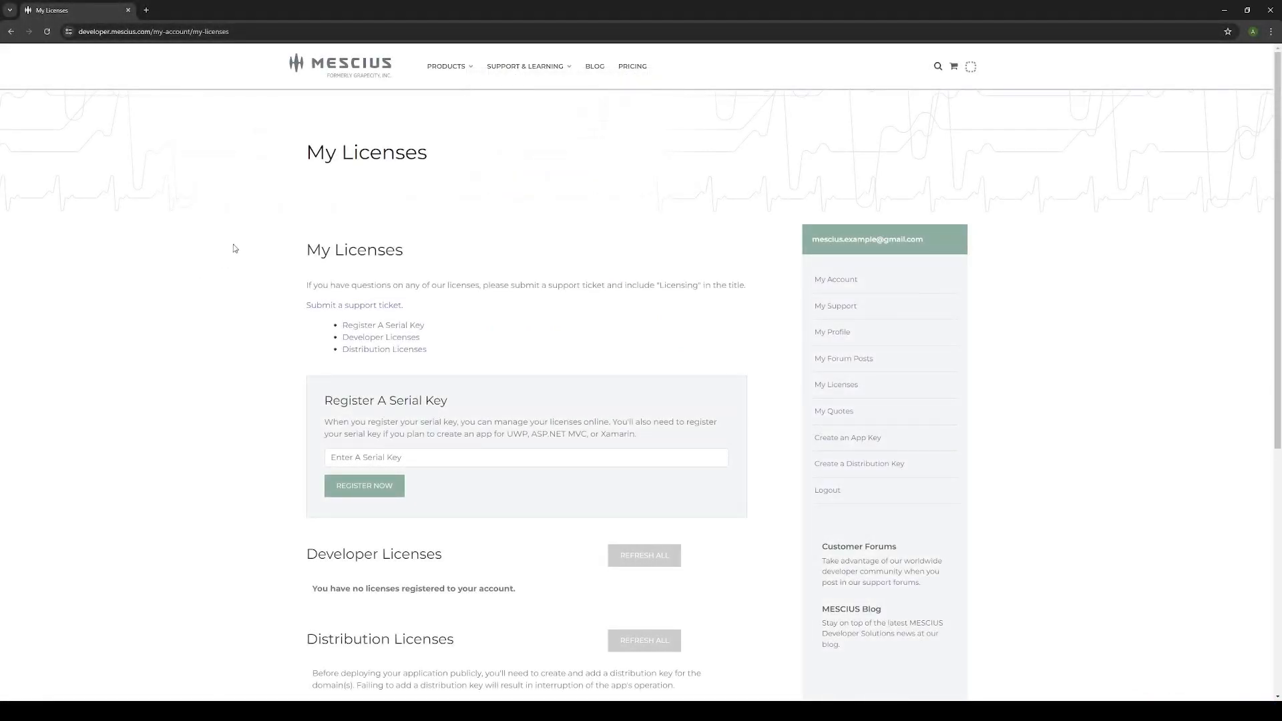
Step: Start creating a distribution key for Wijmo Enterprise - Distribution License (2024v1)
scroll("down", 3)
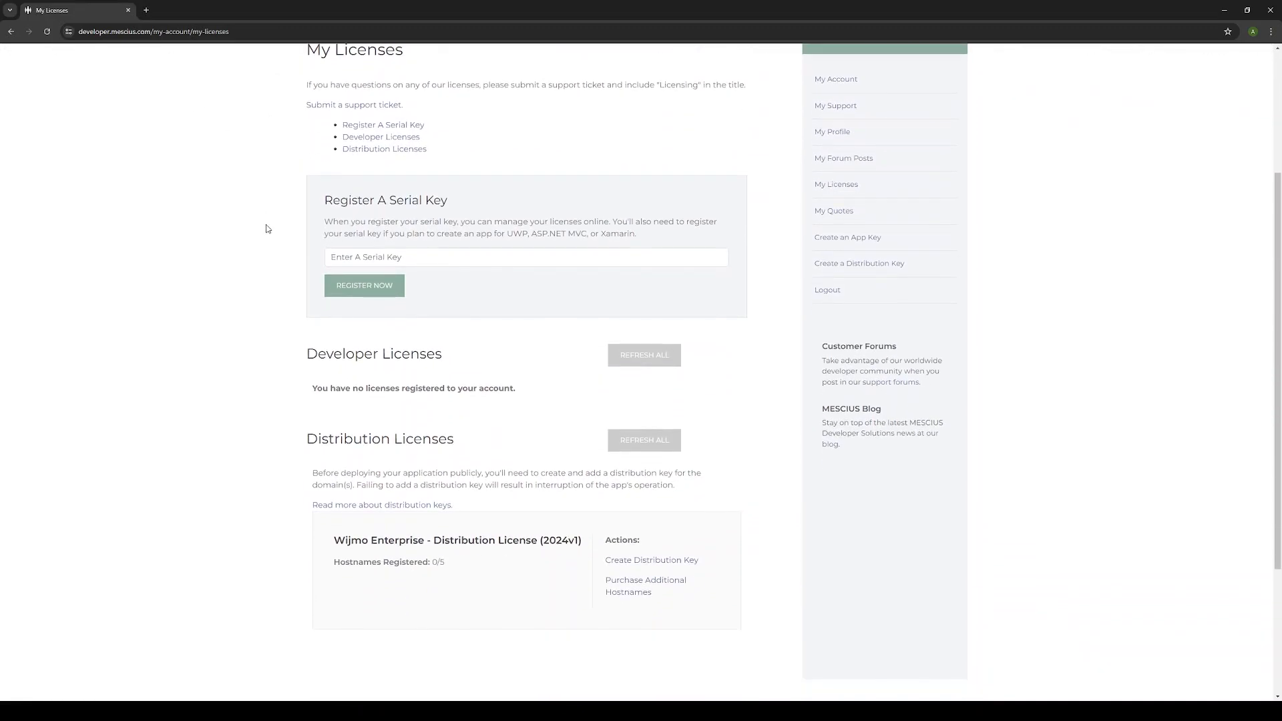
scroll("down", 3)
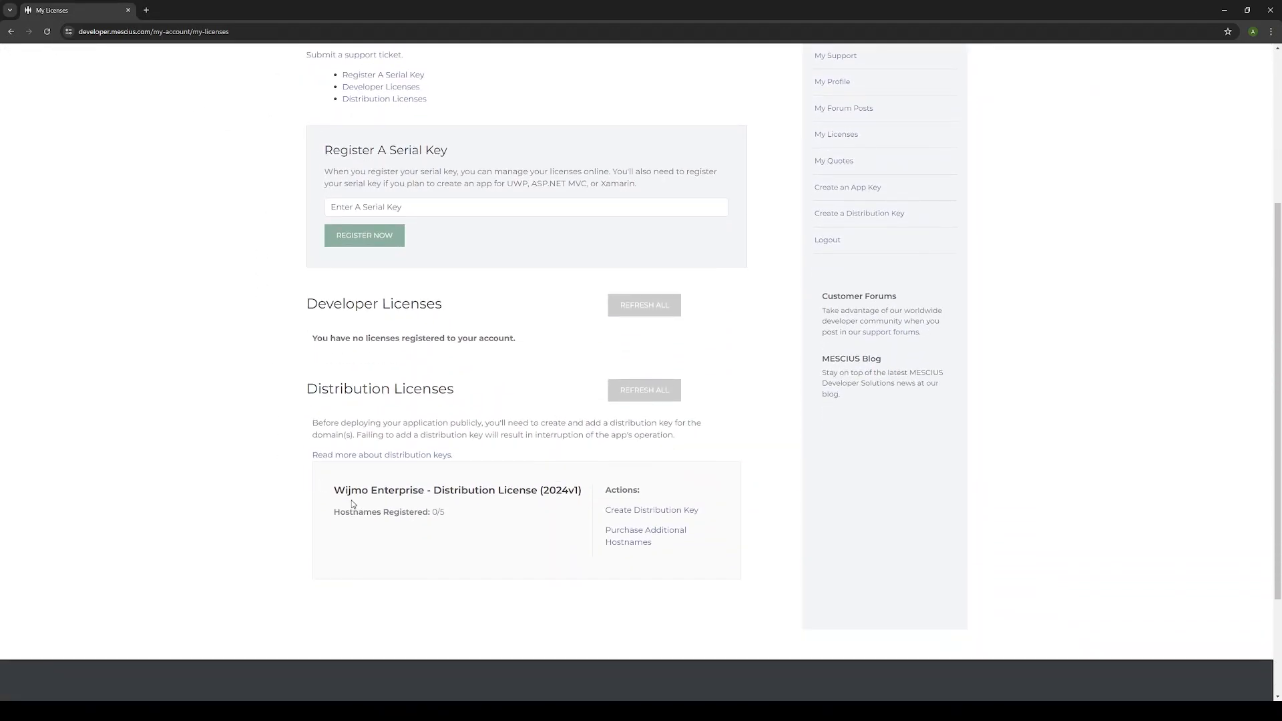
mouse_move(393, 522)
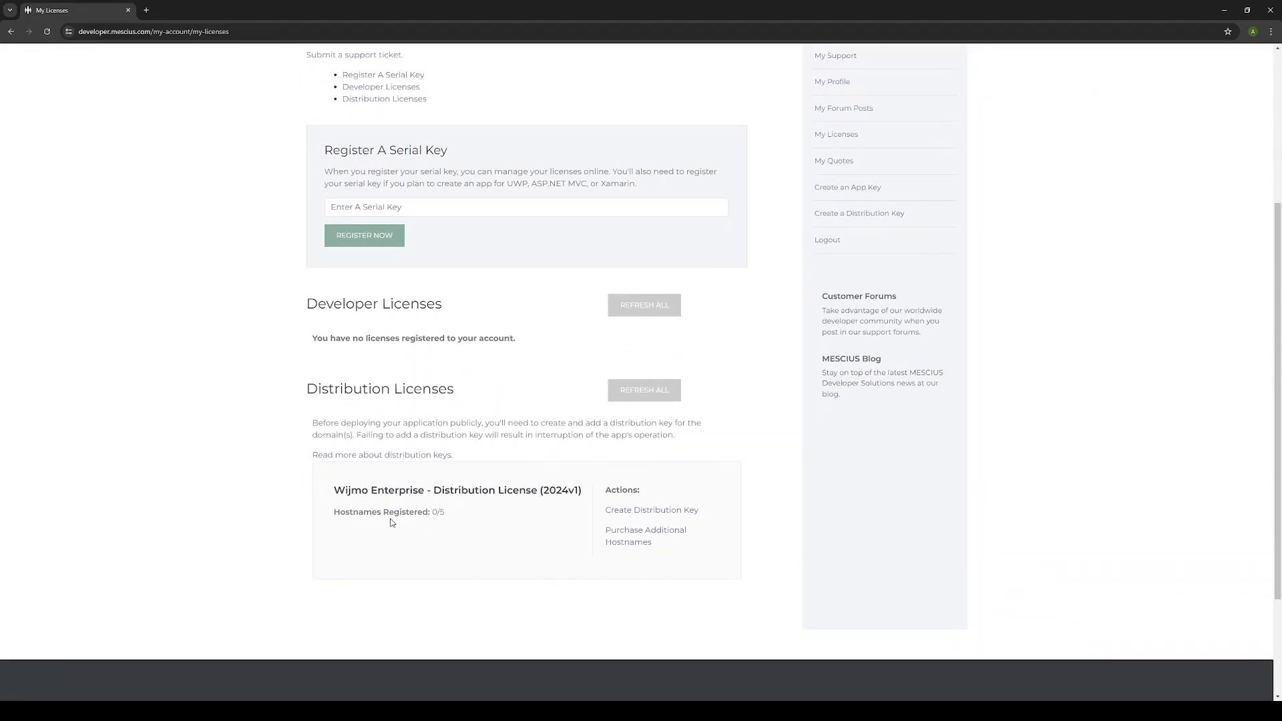
mouse_move(651, 510)
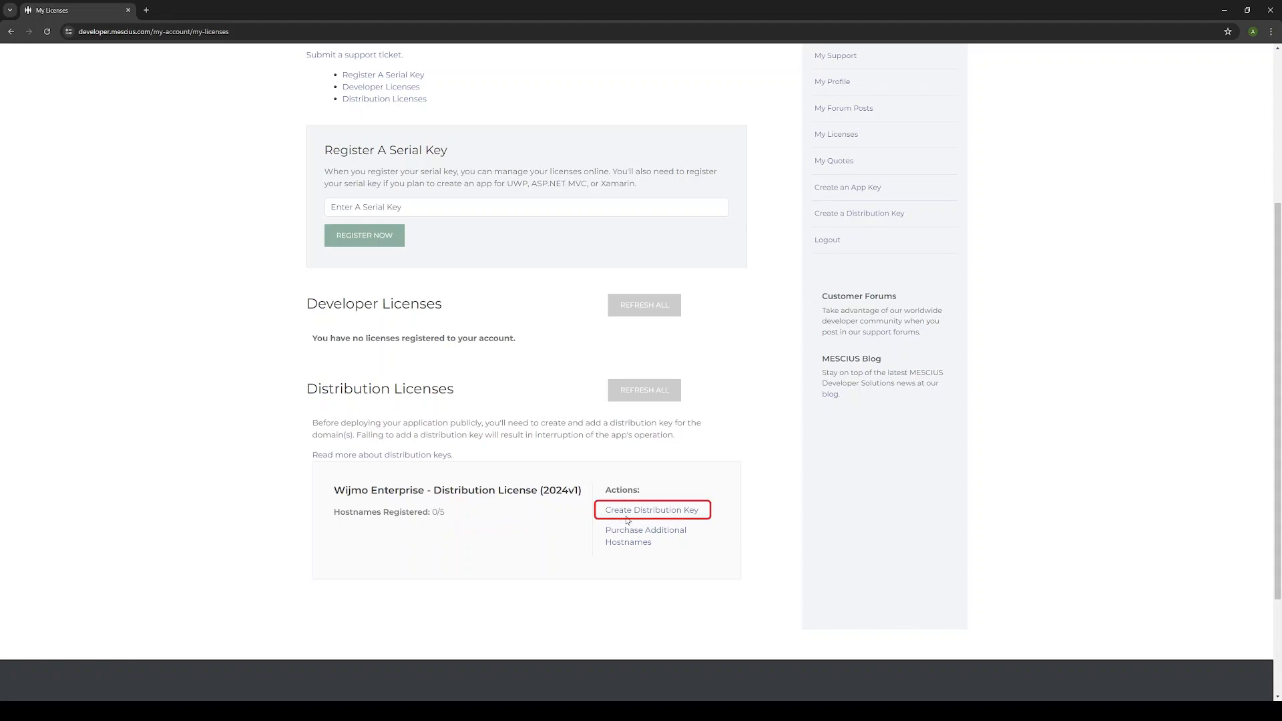
left_click(652, 511)
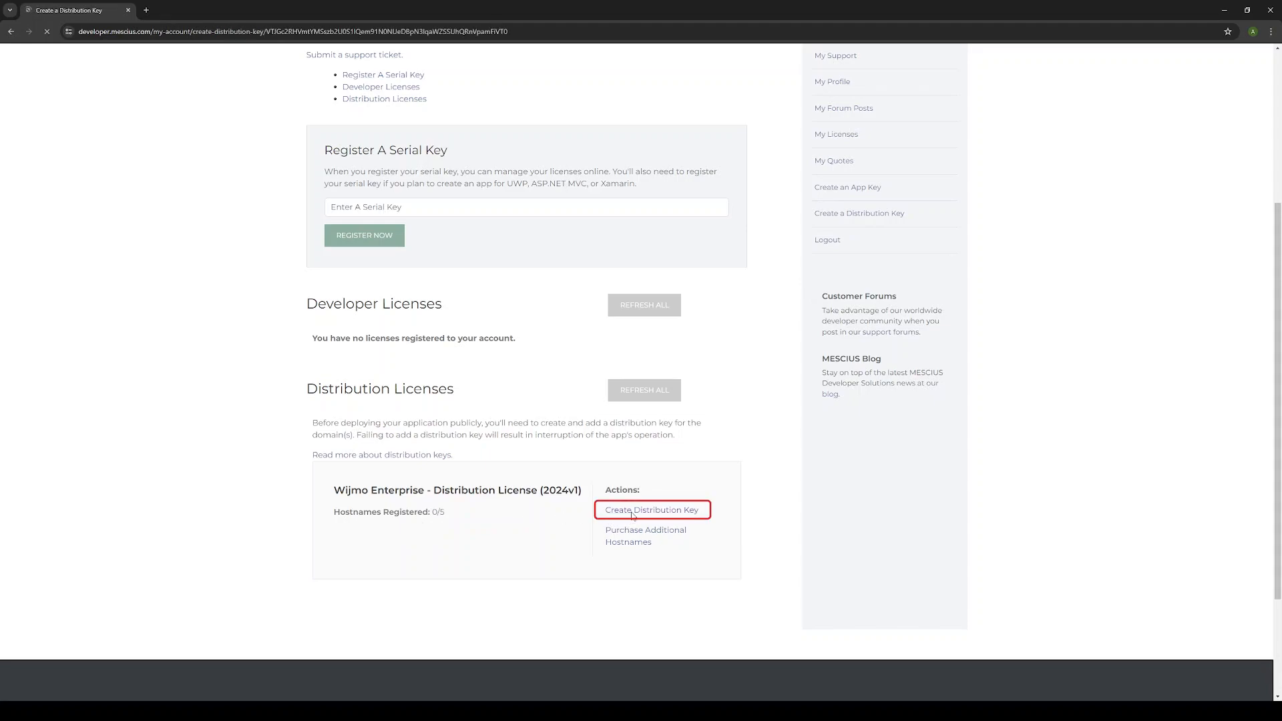
left_click(652, 510)
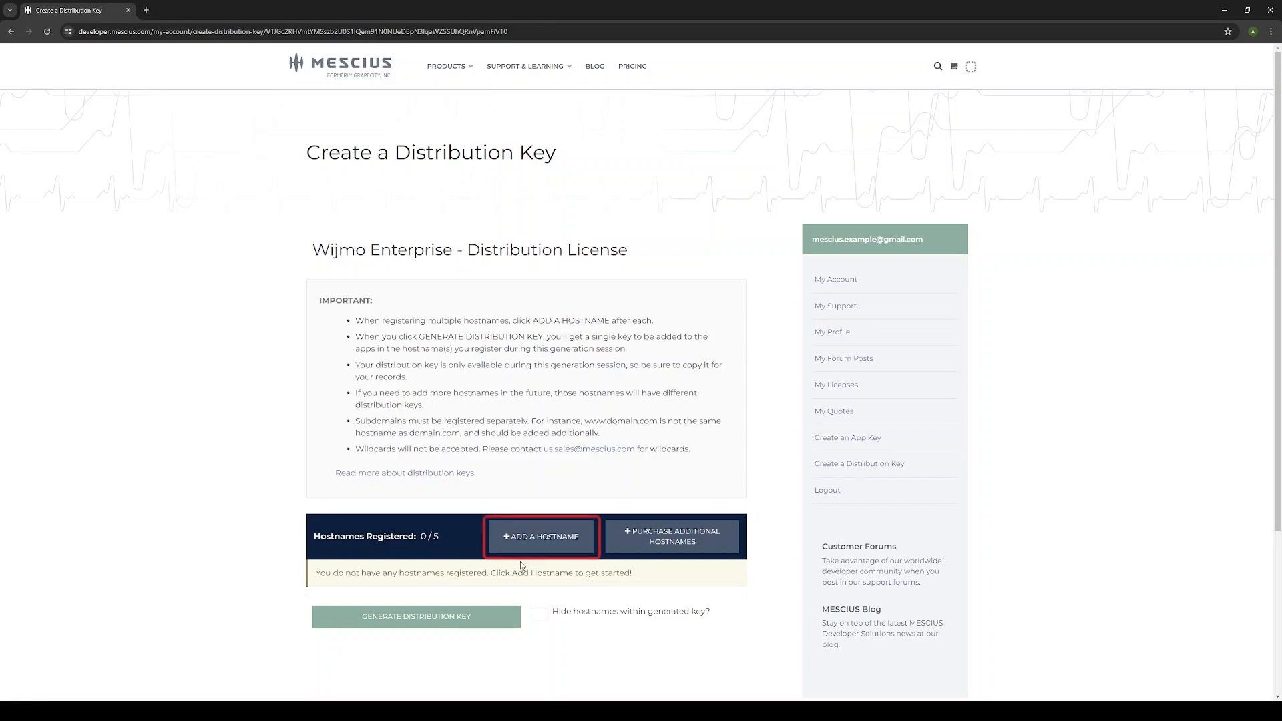
Step: Add one hostname to the distribution license so it reads 1 of 5 registered
left_click(541, 537)
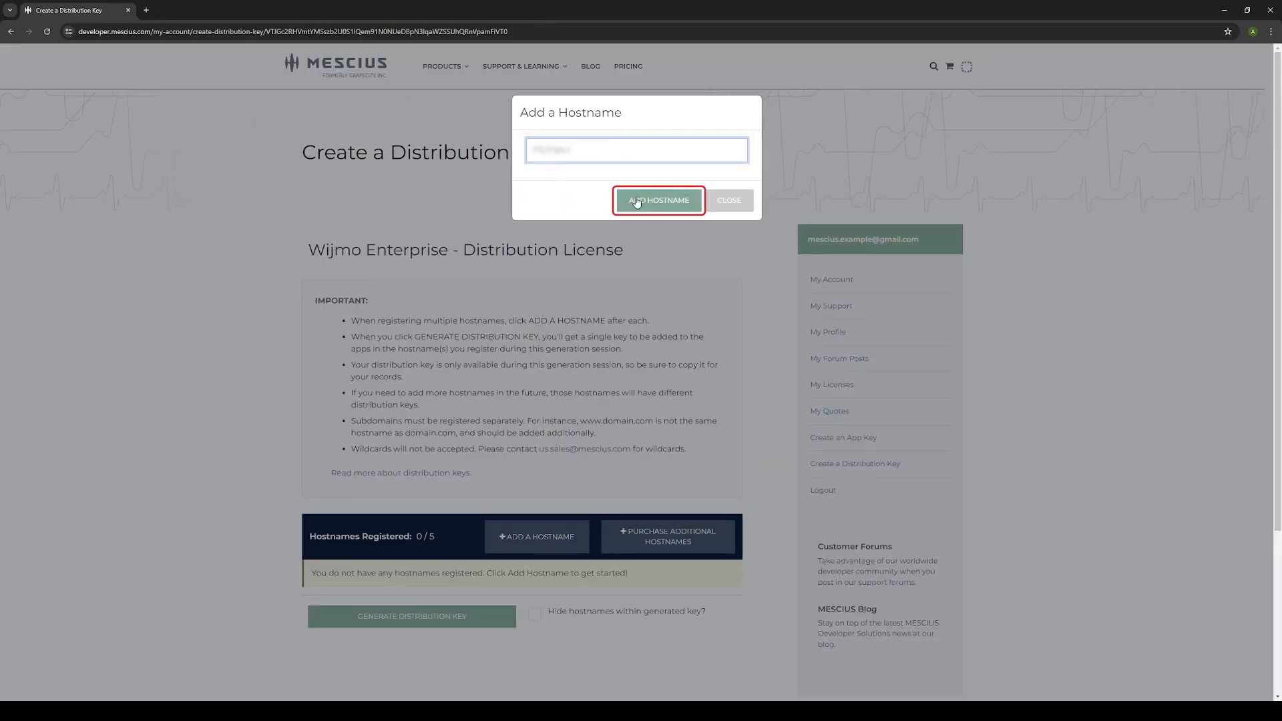
left_click(657, 200)
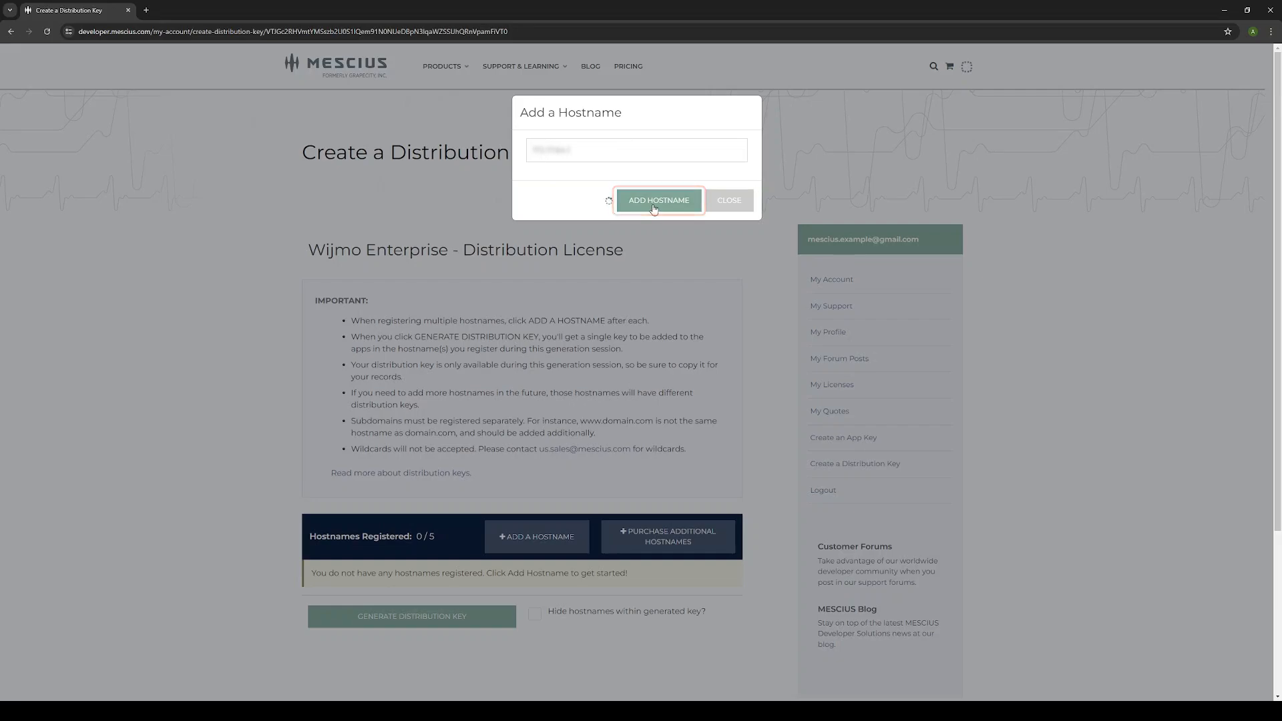
left_click(658, 200)
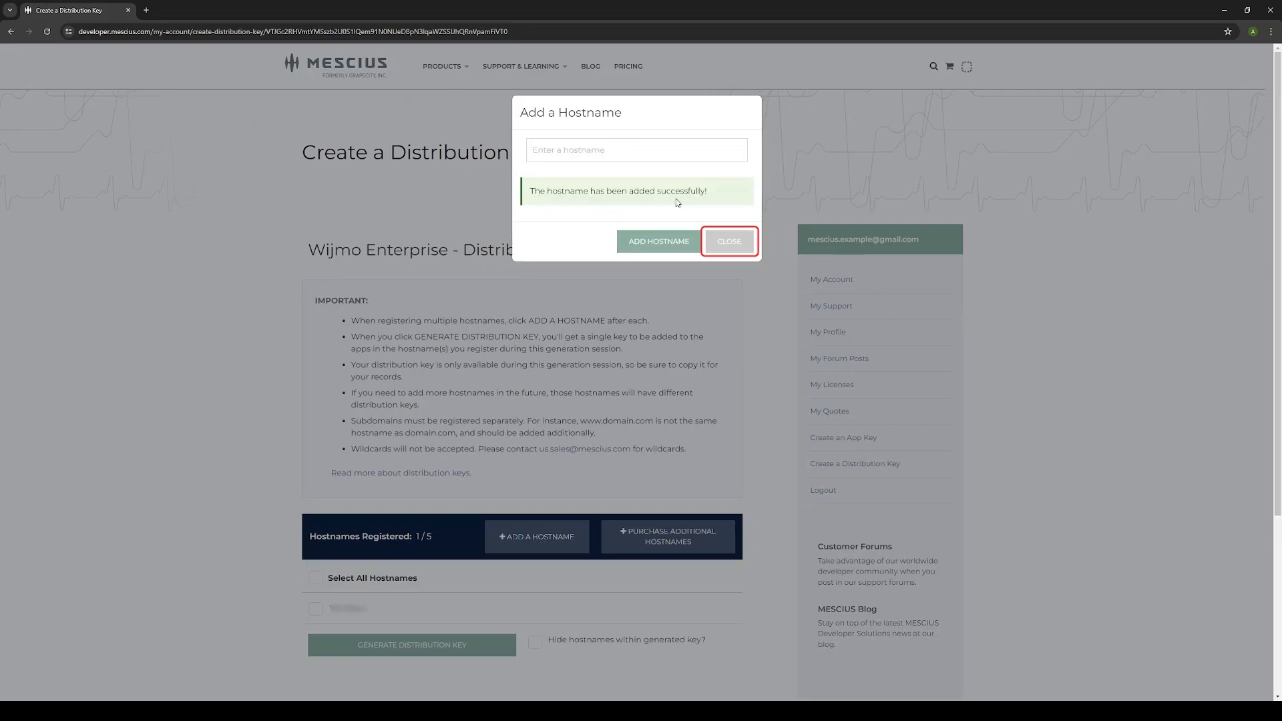
left_click(730, 240)
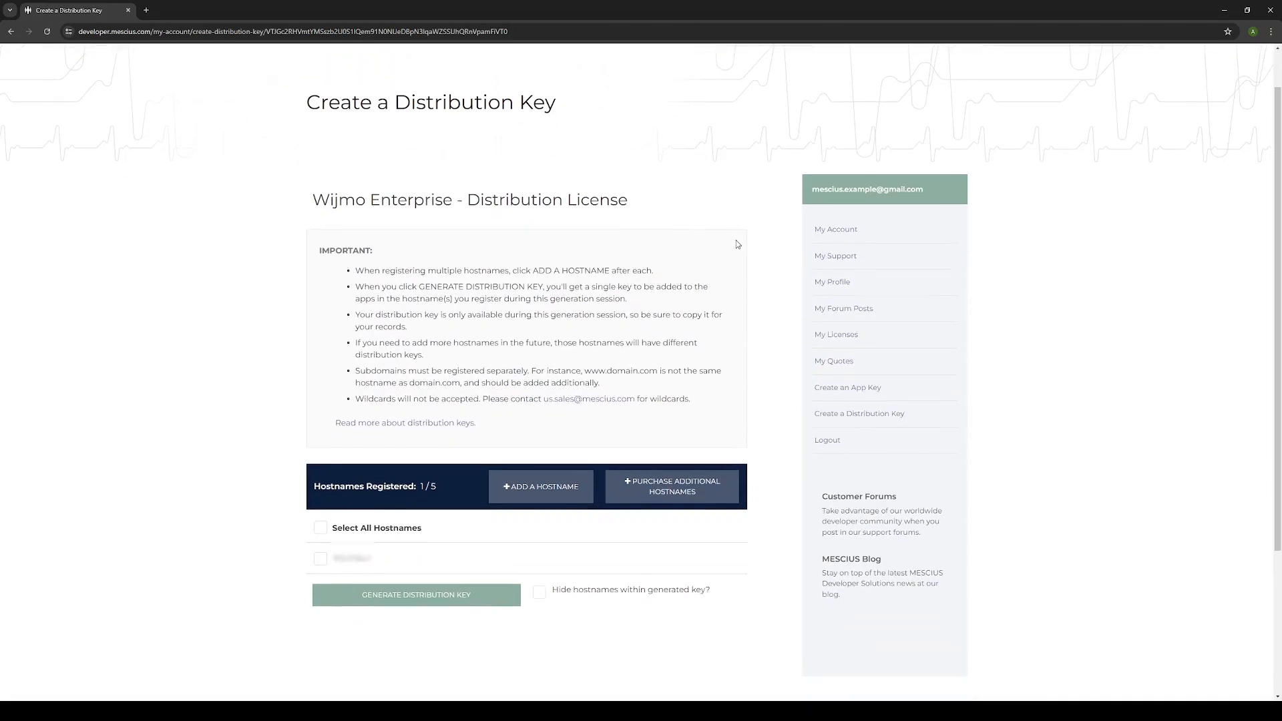
Step: Generate the key 'name-for-key' for the ticked hostname with hostnames hidden
scroll("down", 3)
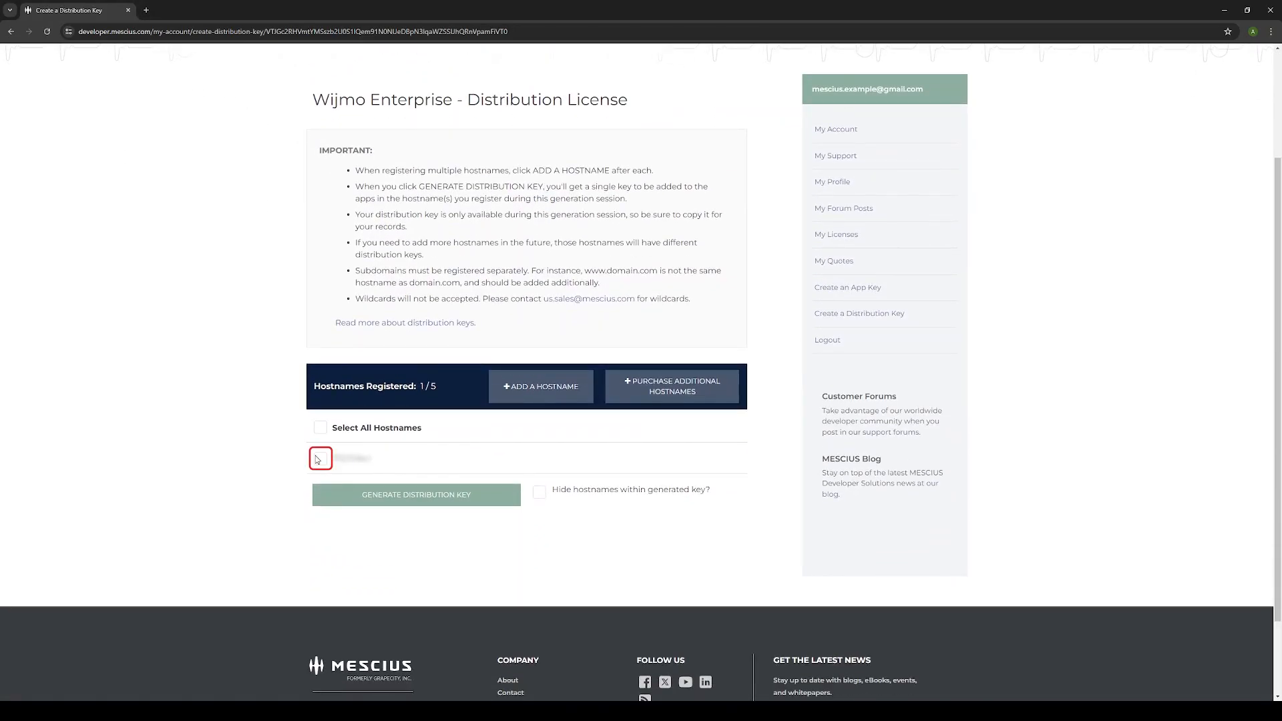
left_click(320, 458)
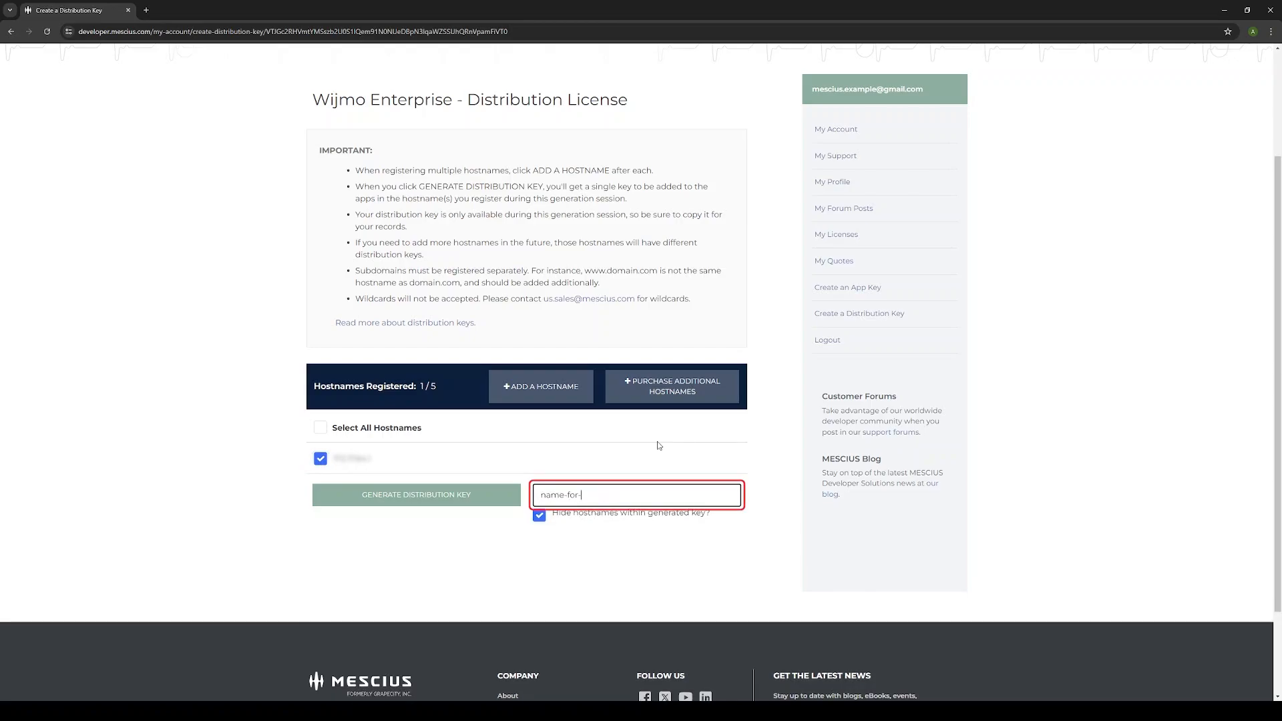
left_click(417, 494)
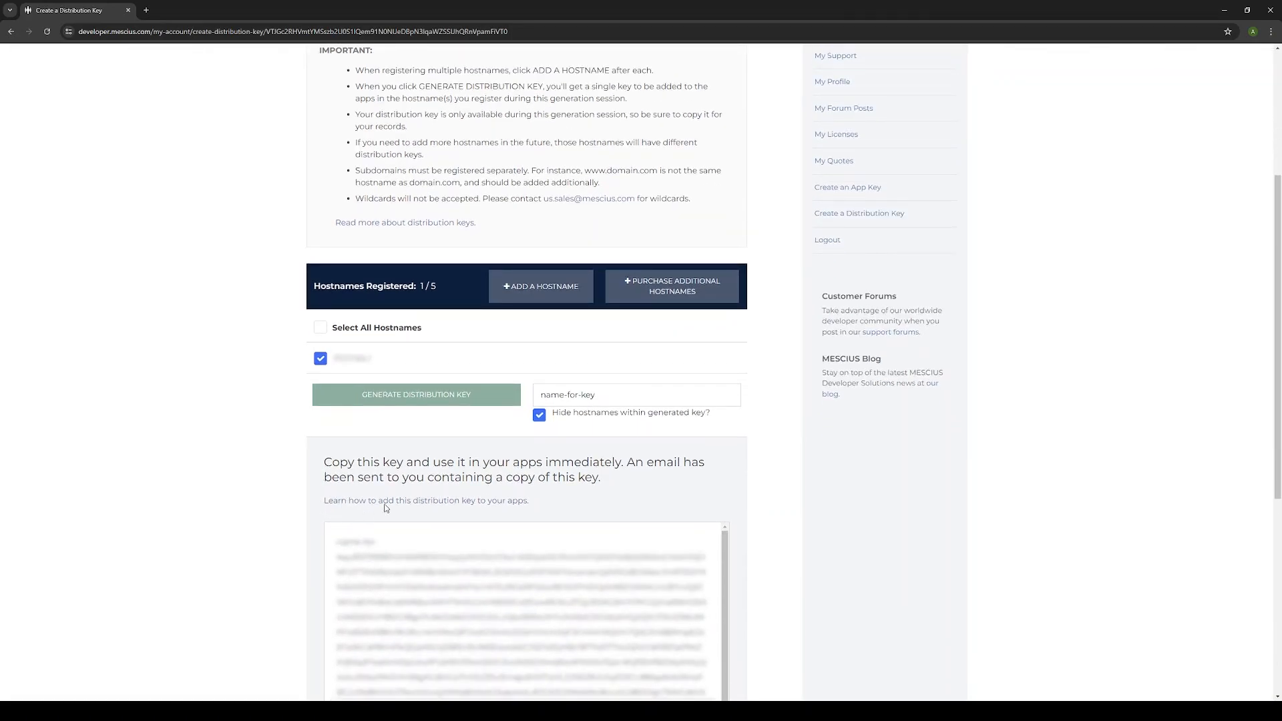
Step: Copy the generated distribution key to the clipboard
scroll("down", 3)
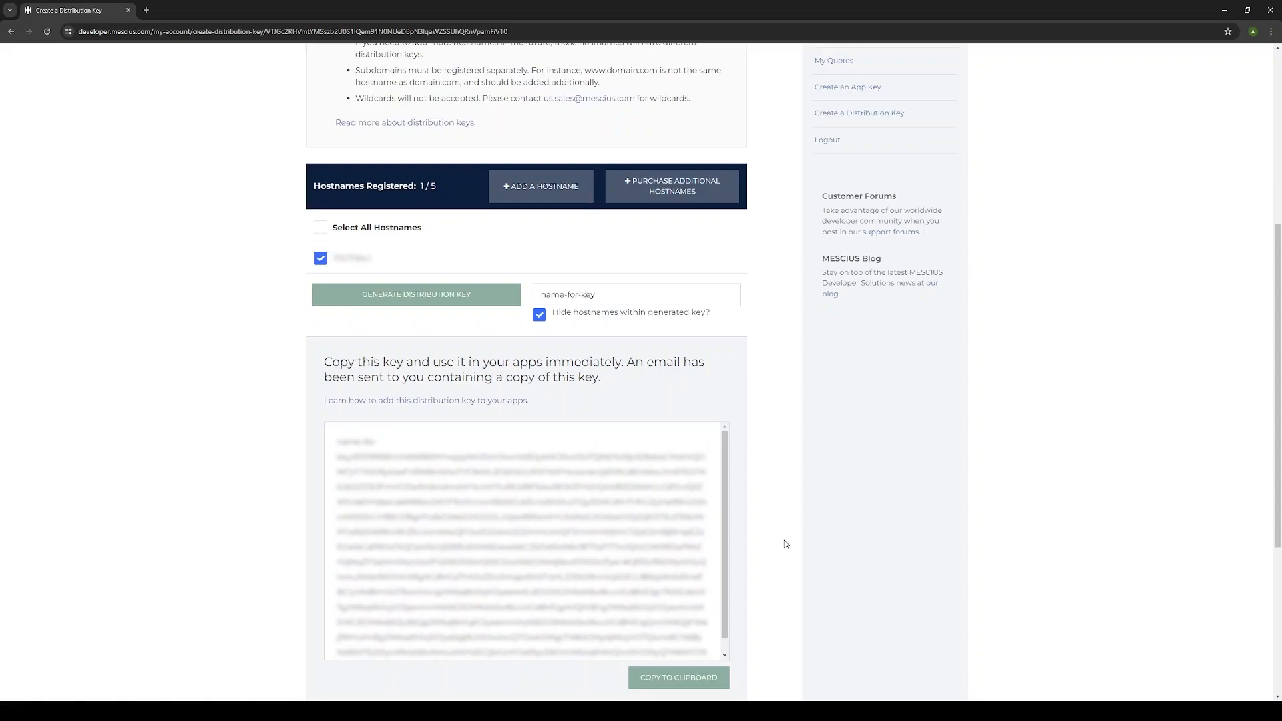
left_click(679, 577)
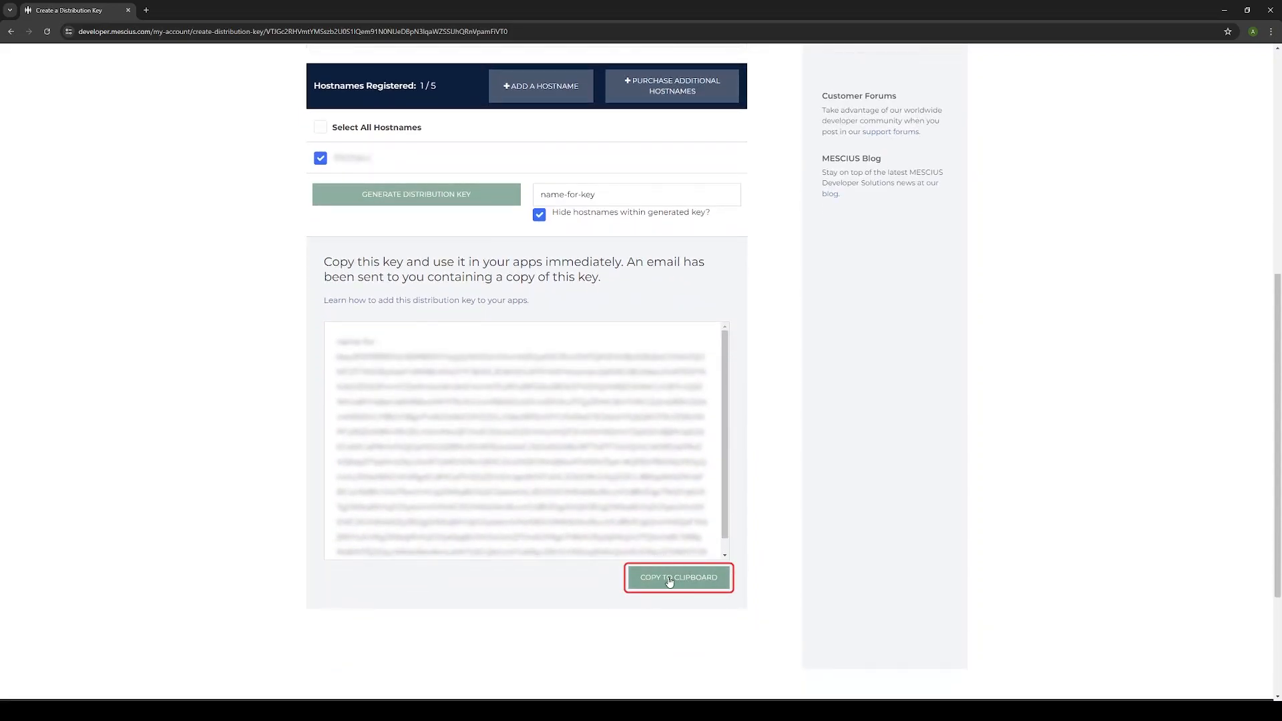
left_click(678, 577)
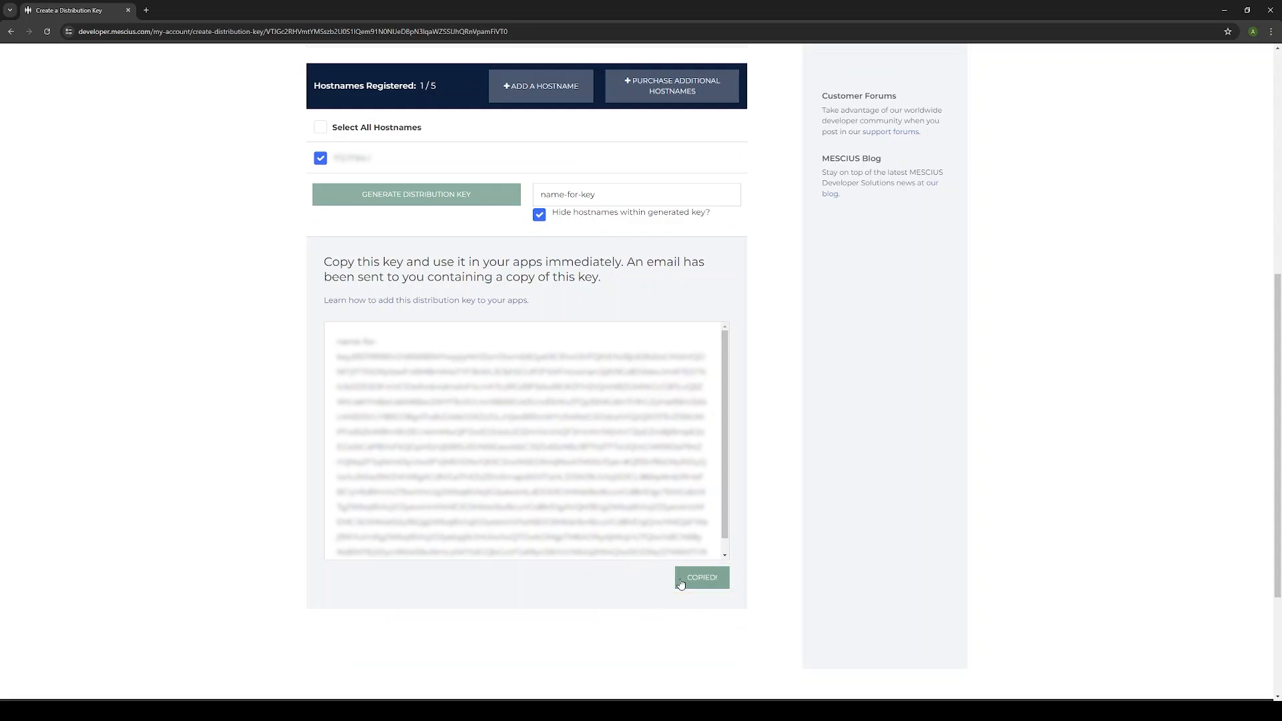
mouse_move(681, 583)
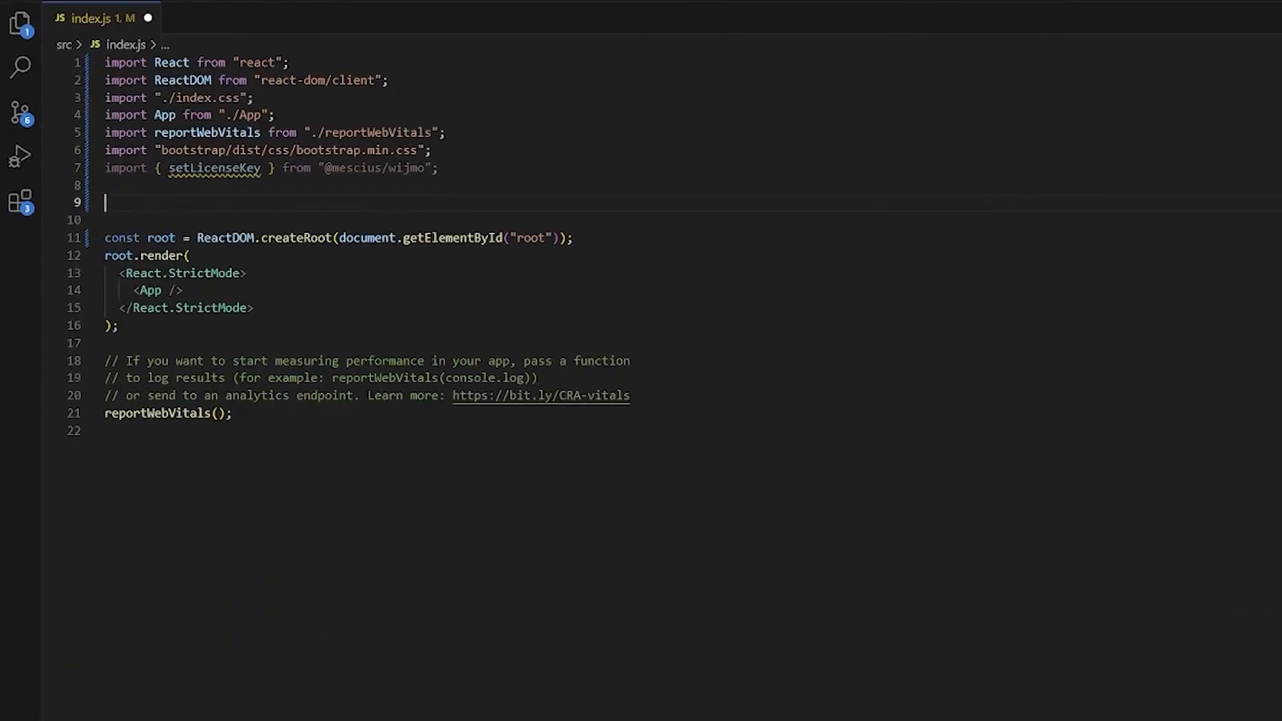
Step: Write the setLicenseKey call with the copied key below the imports in index.js
type("set")
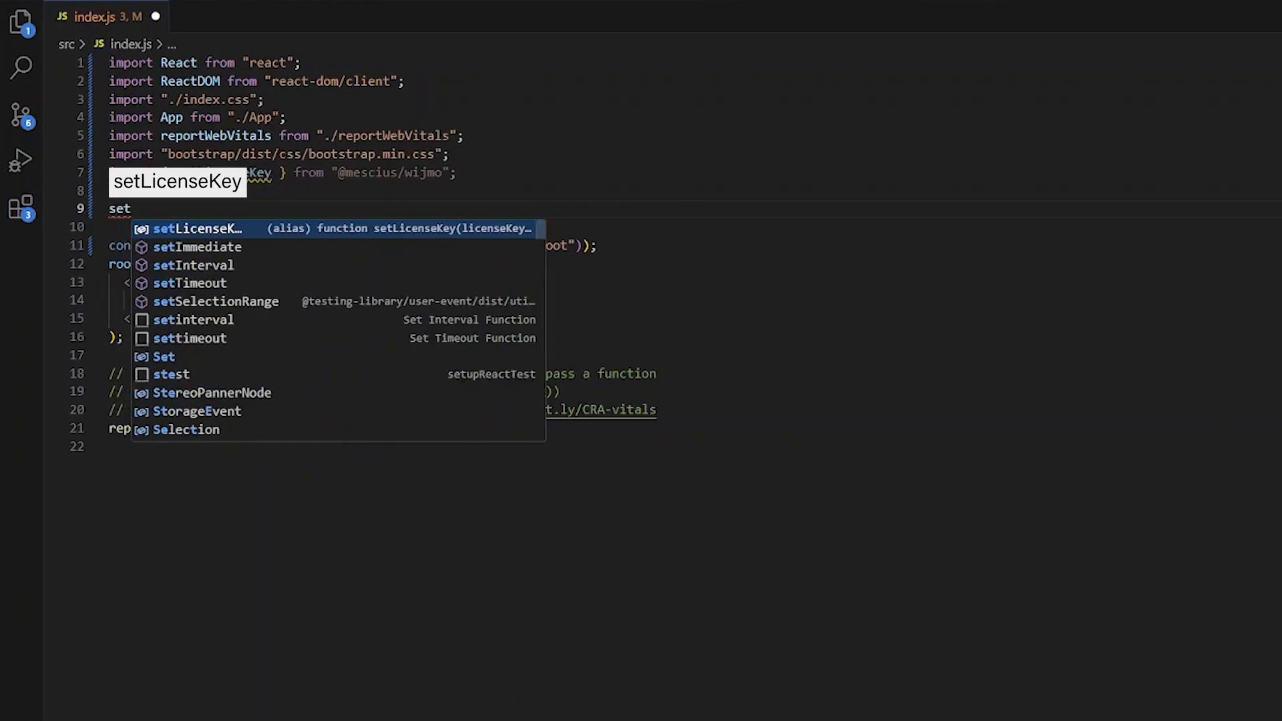
type("Licens")
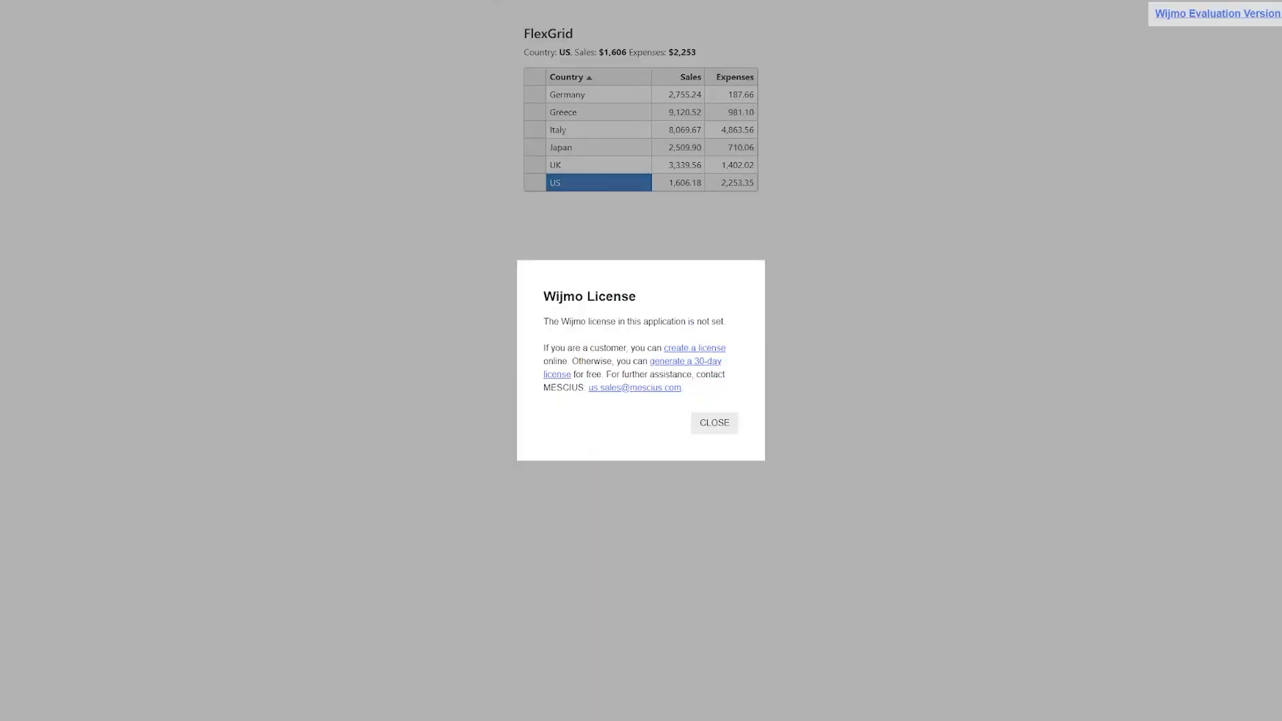
Step: Reload the FlexGrid app and confirm no license popup or evaluation banner remains
left_click(713, 422)
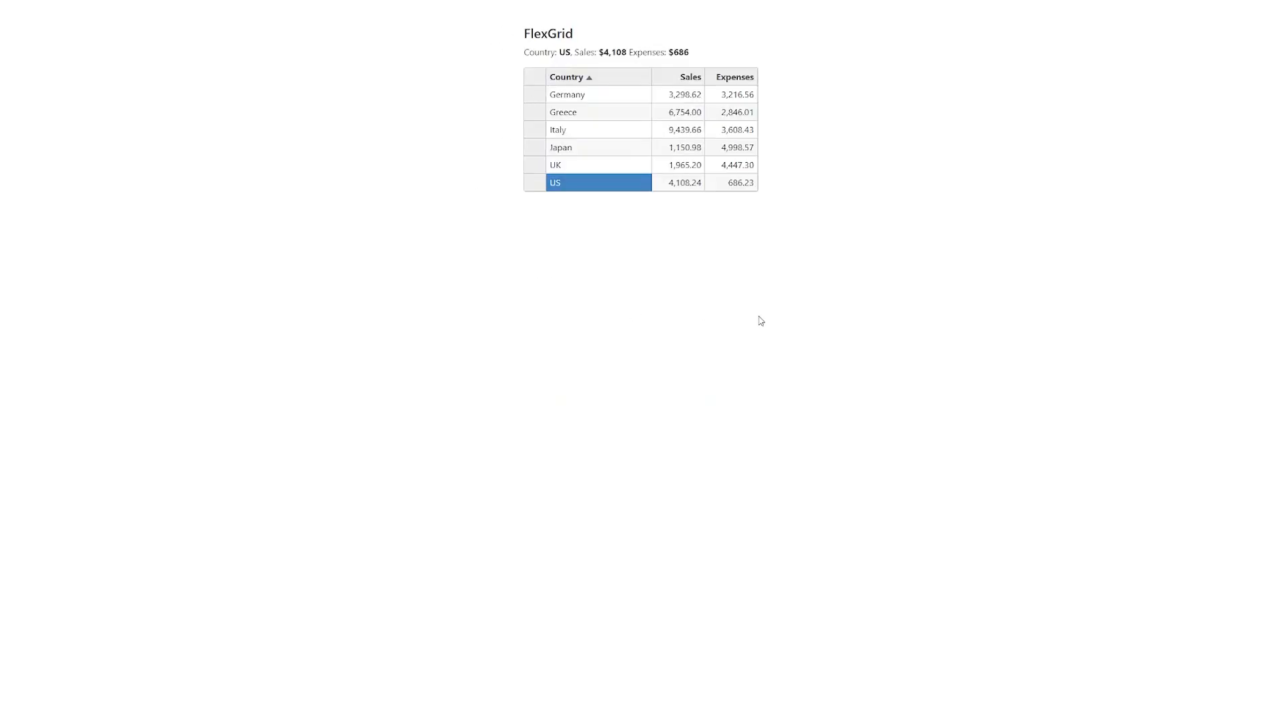
mouse_move(1200, 669)
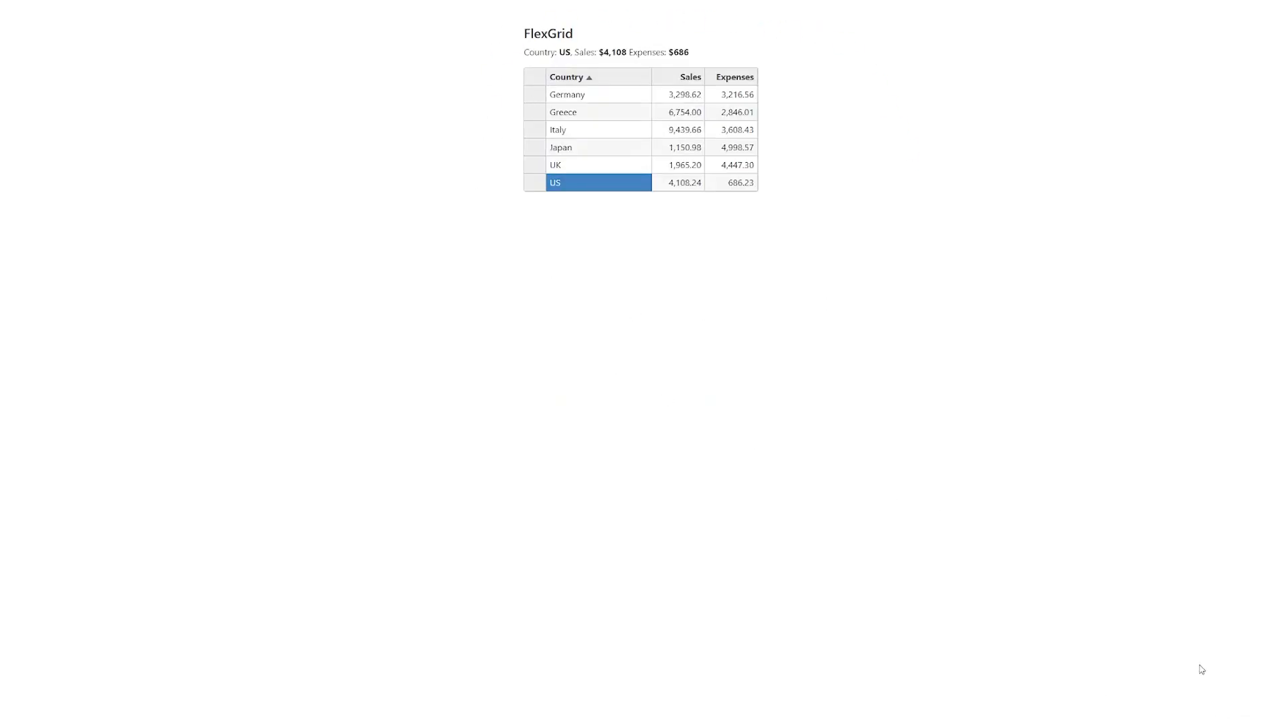